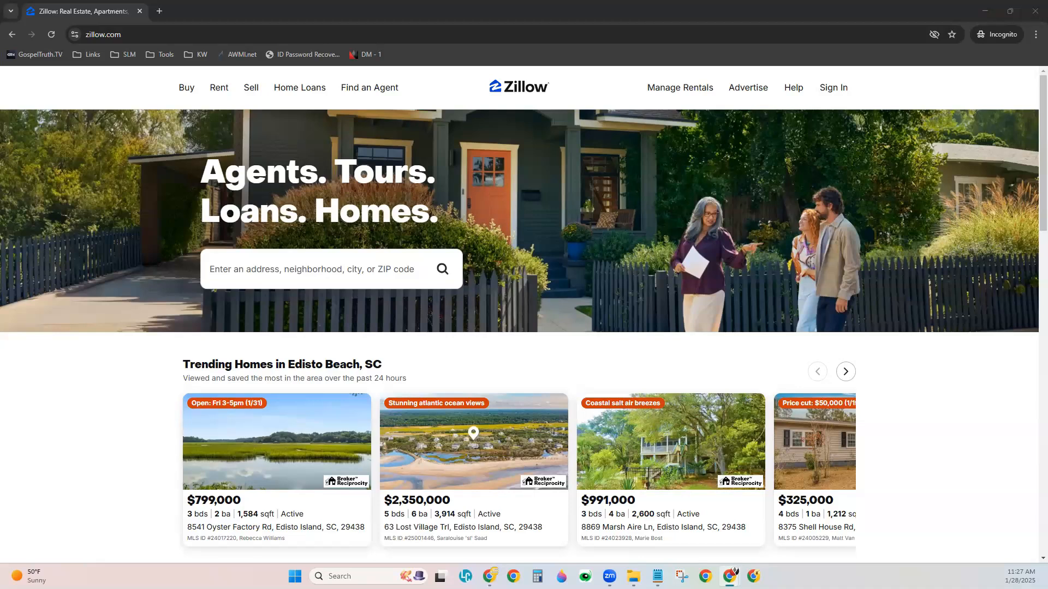
- Start the account sign-in from the Zillow home page navigation bar
{"action": "left_click", "coordinate": [187, 87]}
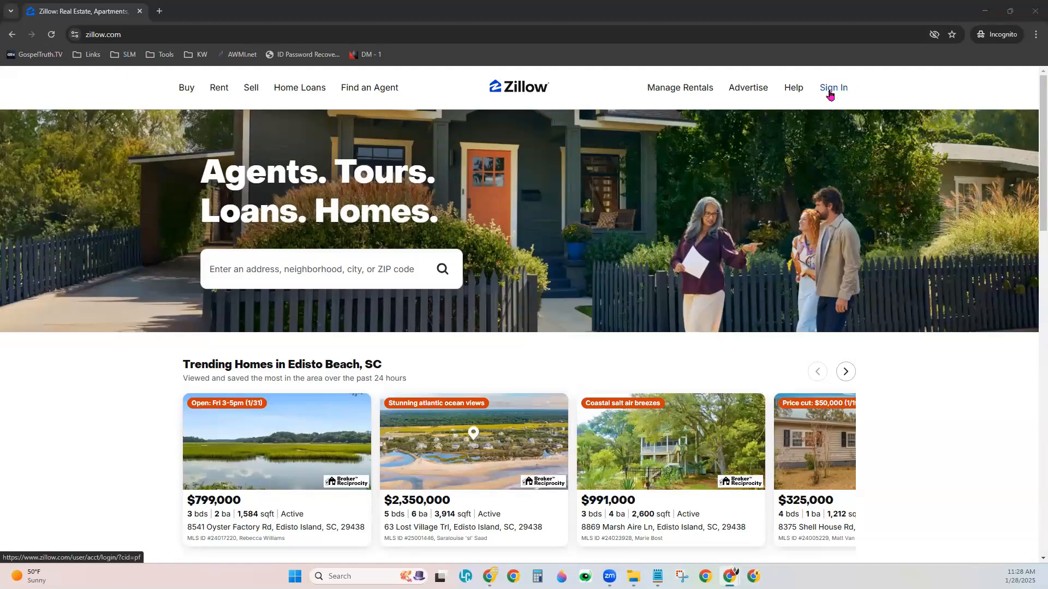
{"action": "left_click", "coordinate": [833, 87]}
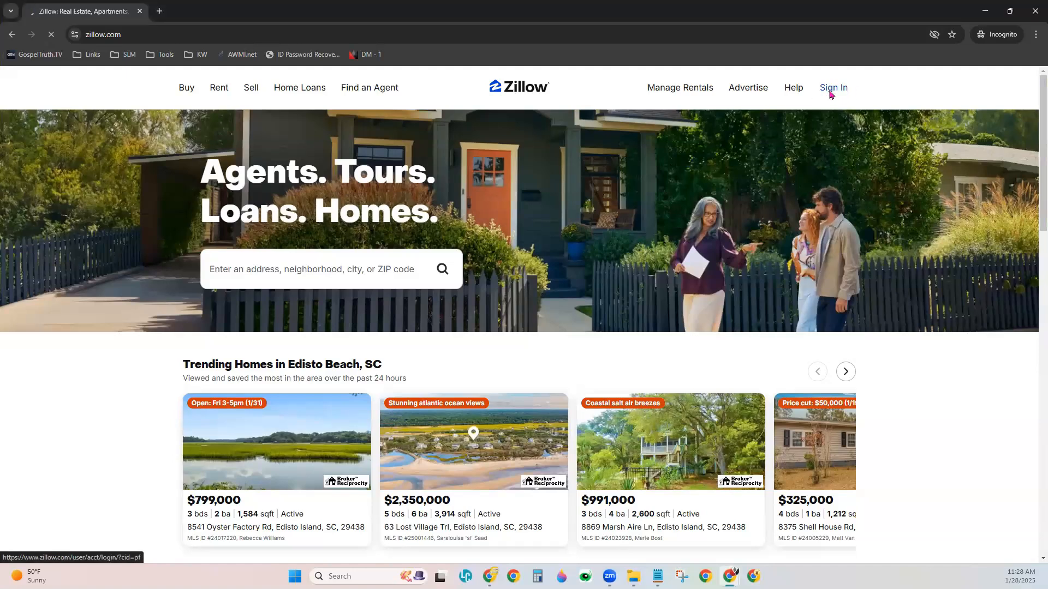
- Enter the account email, continue, then enter the password and submit to sign in
{"action": "left_click", "coordinate": [833, 87]}
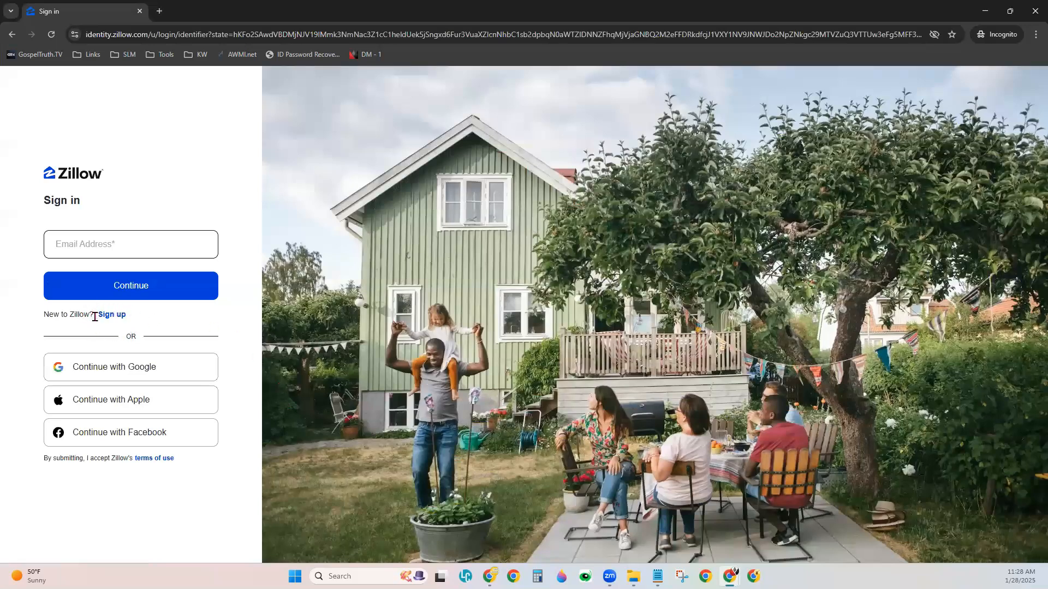
{"action": "left_click", "coordinate": [130, 244]}
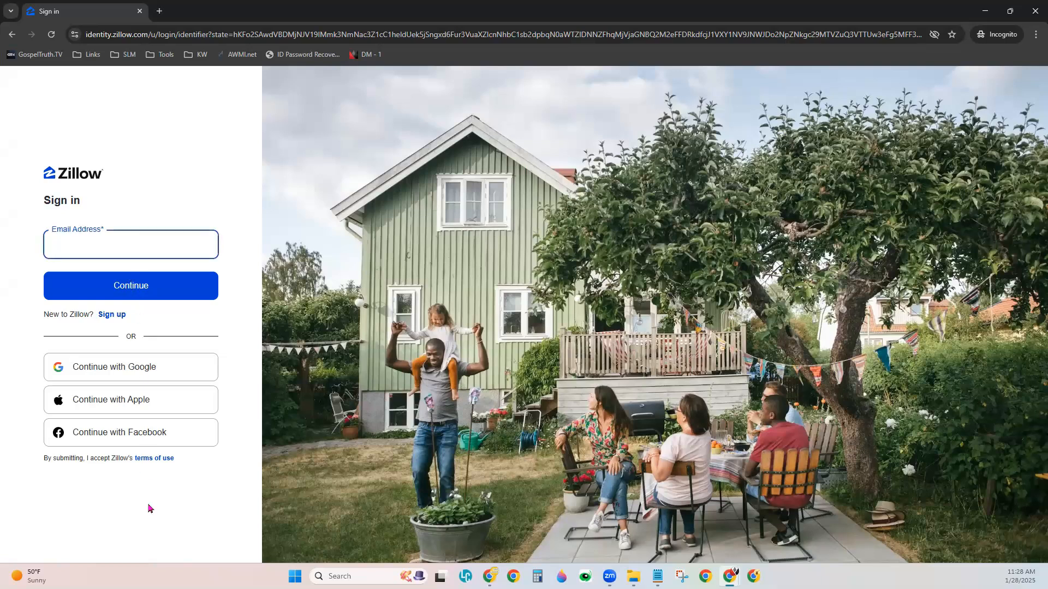
{"action": "left_click", "coordinate": [131, 285]}
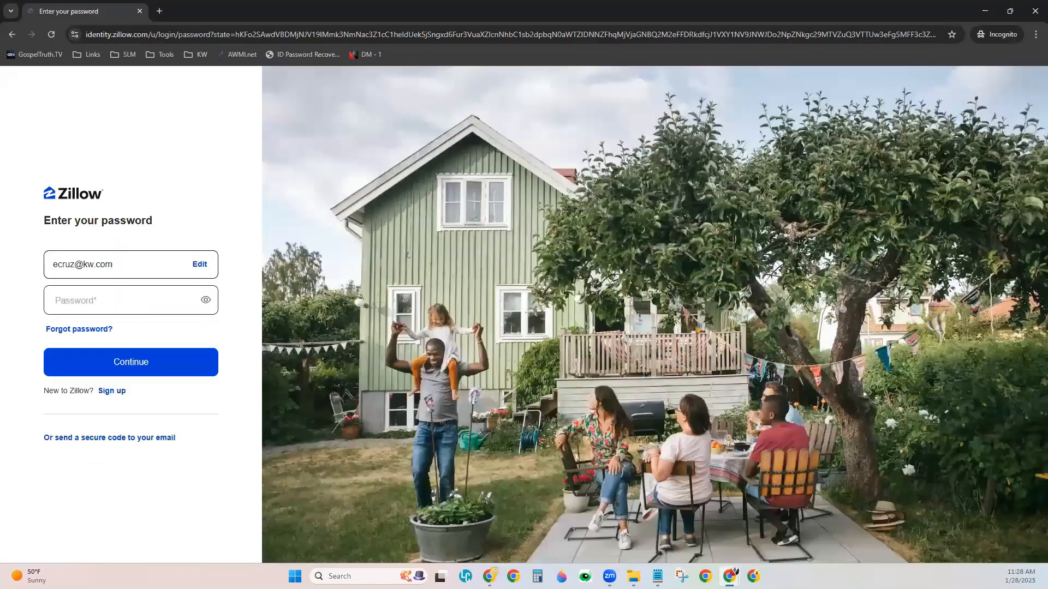
{"action": "type", "text": "password"}
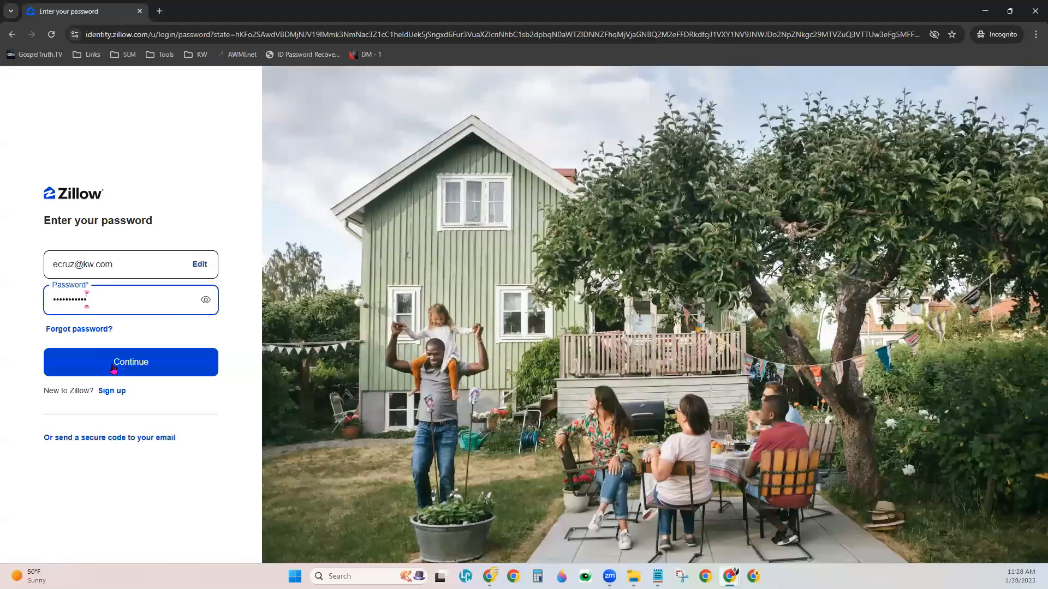
{"action": "left_click", "coordinate": [130, 361]}
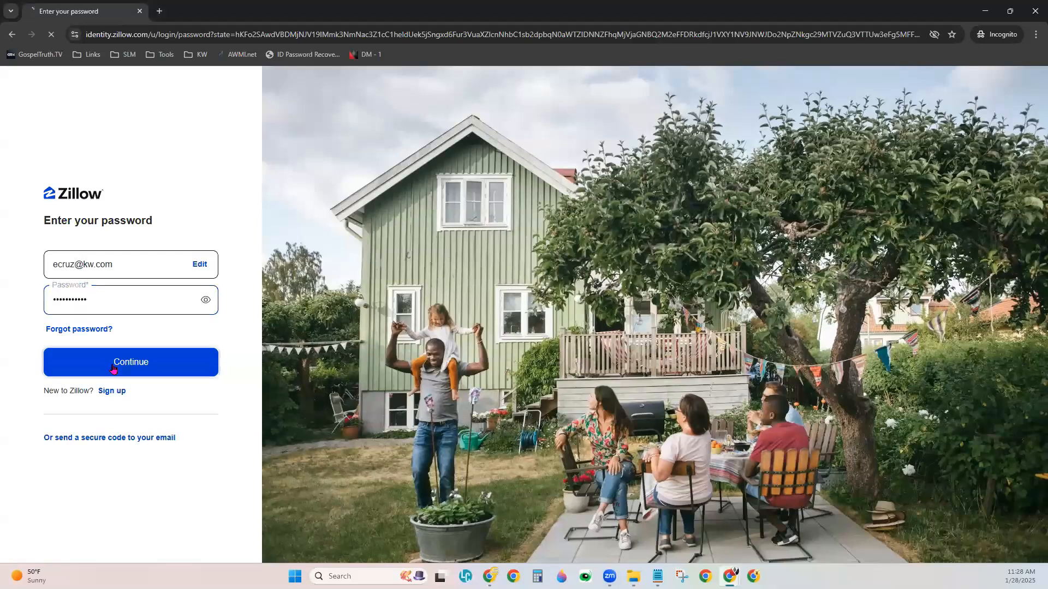
- Go to the agent's Profile page from the Agent Hub menu
{"action": "left_click", "coordinate": [130, 362]}
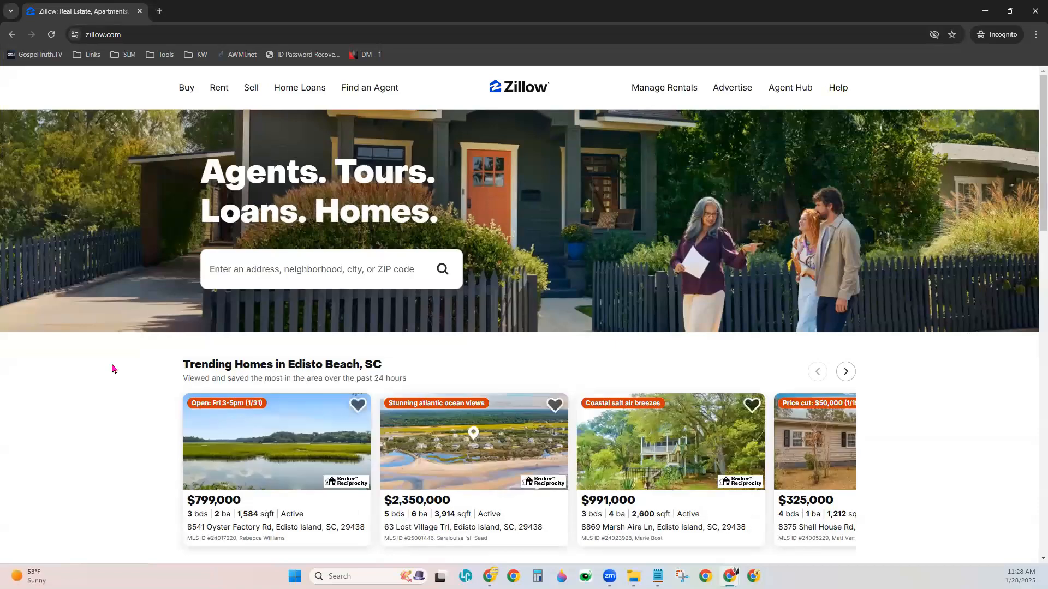
{"action": "left_click", "coordinate": [790, 87]}
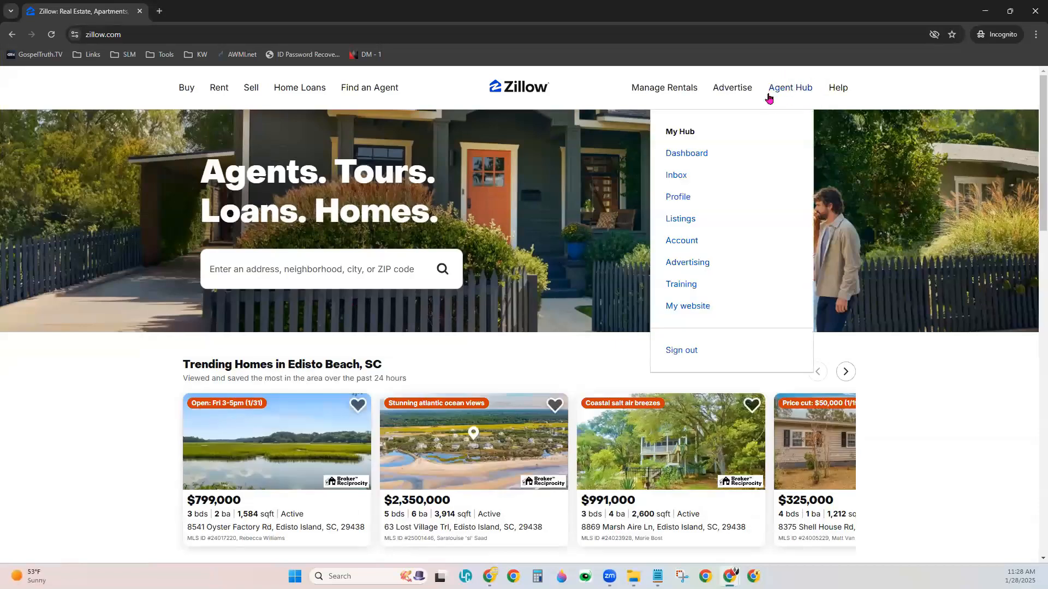
{"action": "mouse_move", "coordinate": [814, 101]}
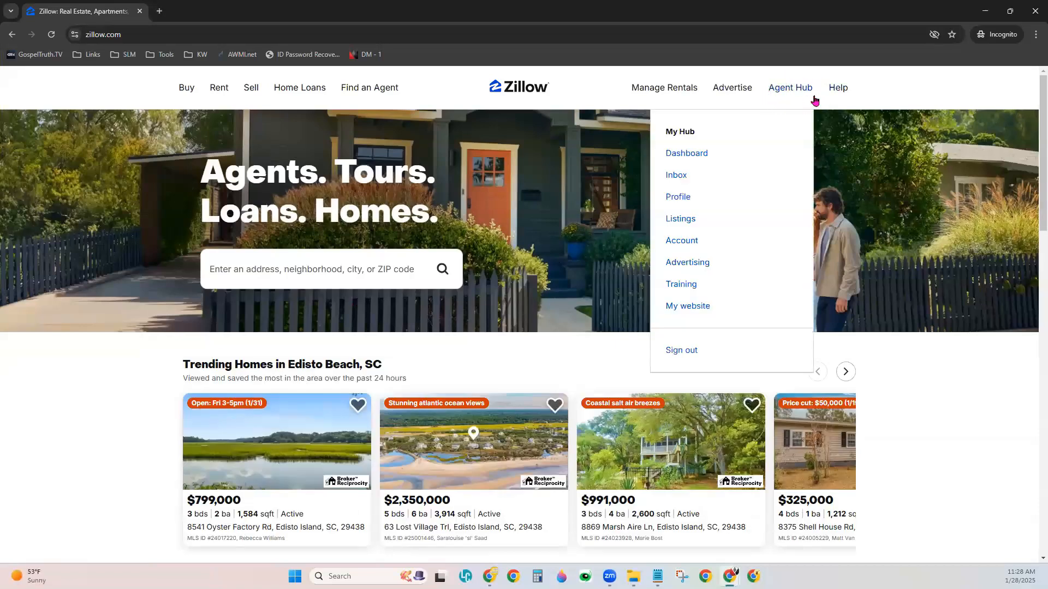
{"action": "mouse_move", "coordinate": [676, 175]}
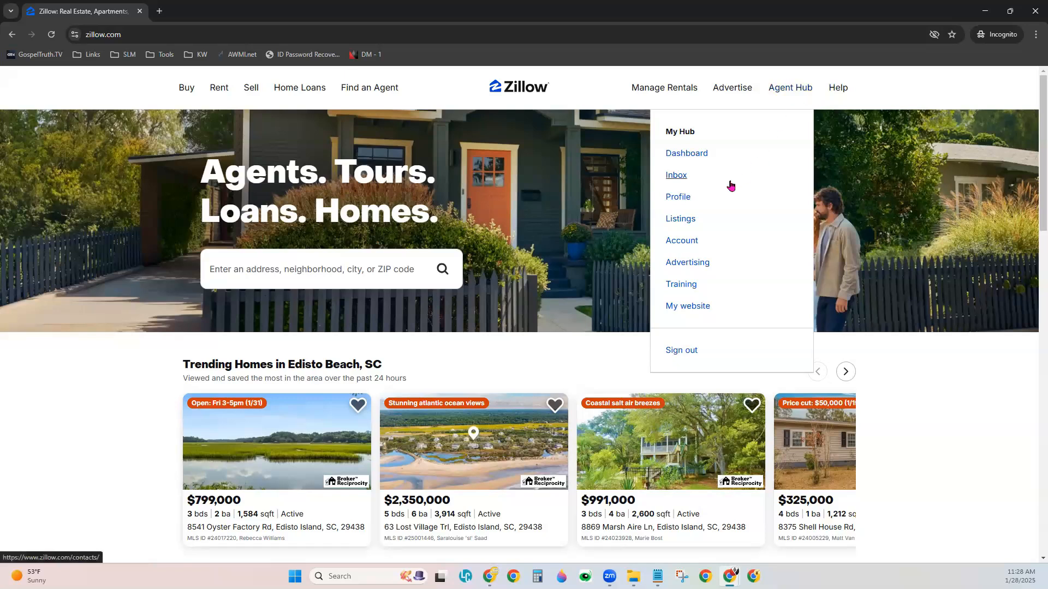
{"action": "left_click", "coordinate": [678, 196]}
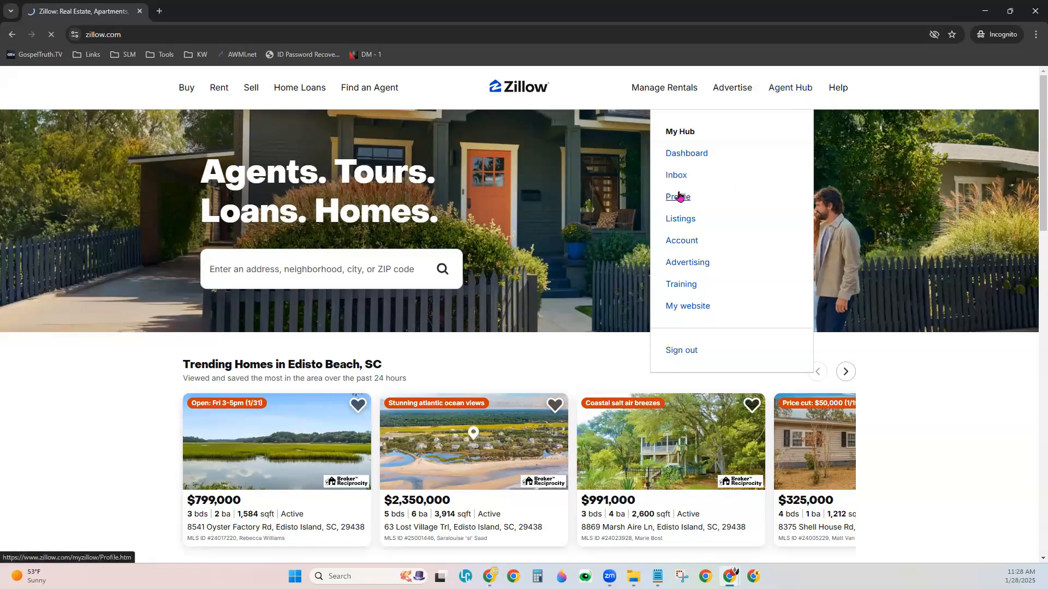
- Scroll through the Manage your profile sections: listings, sales, reviews and service areas
{"action": "left_click", "coordinate": [676, 196]}
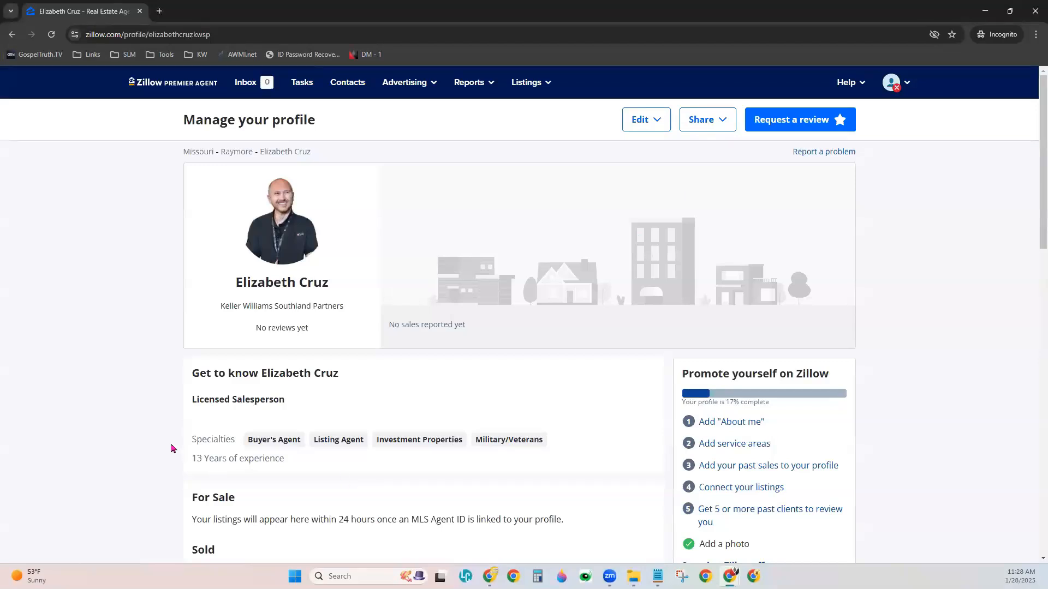
{"action": "mouse_move", "coordinate": [181, 445]}
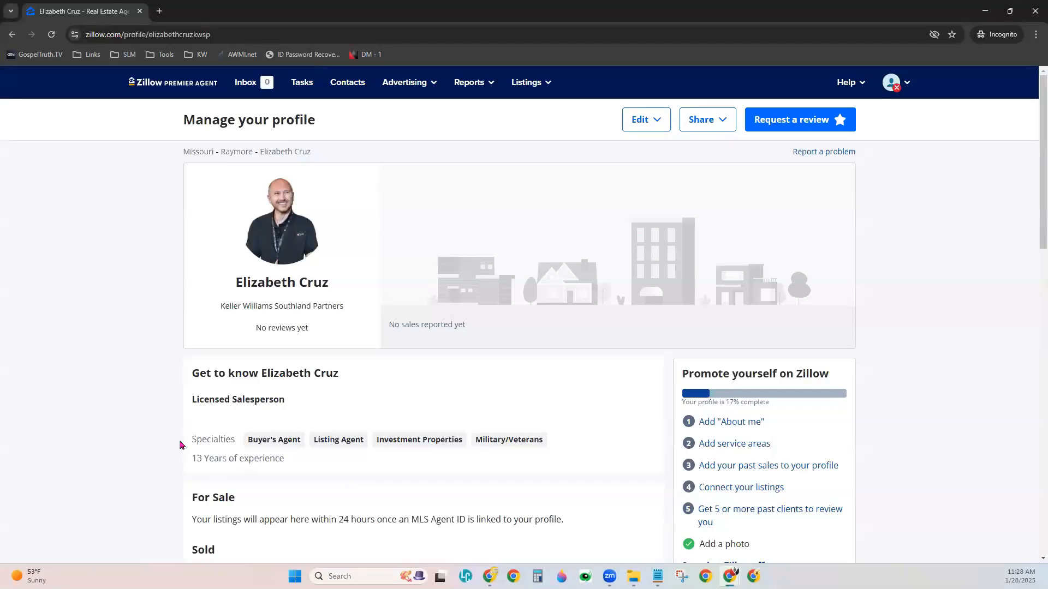
{"action": "scroll", "scroll_direction": "down", "scroll_amount": 3}
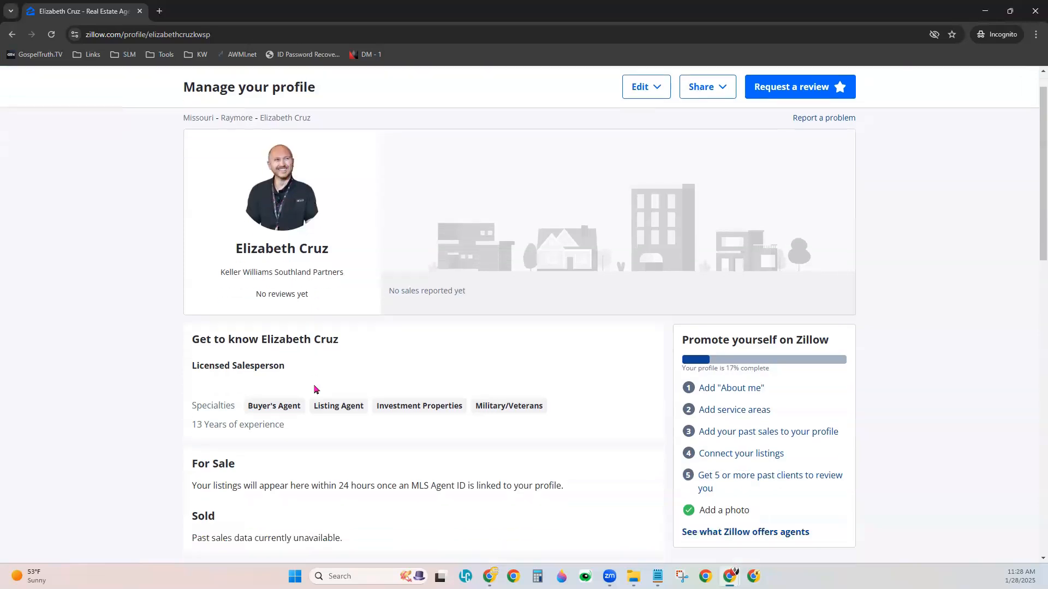
{"action": "scroll", "scroll_direction": "down", "scroll_amount": 3}
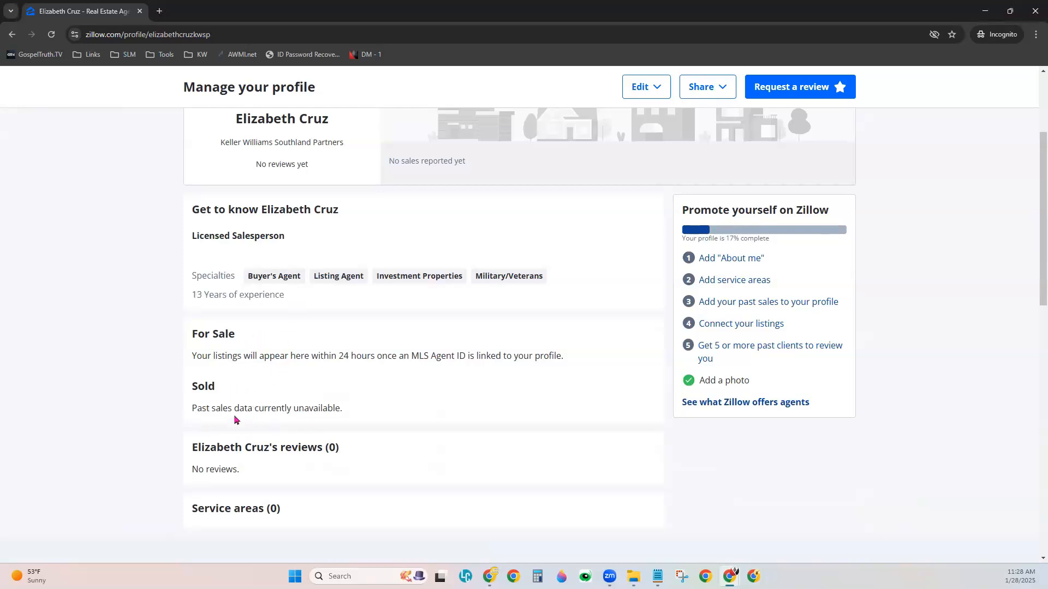
{"action": "mouse_move", "coordinate": [257, 513]}
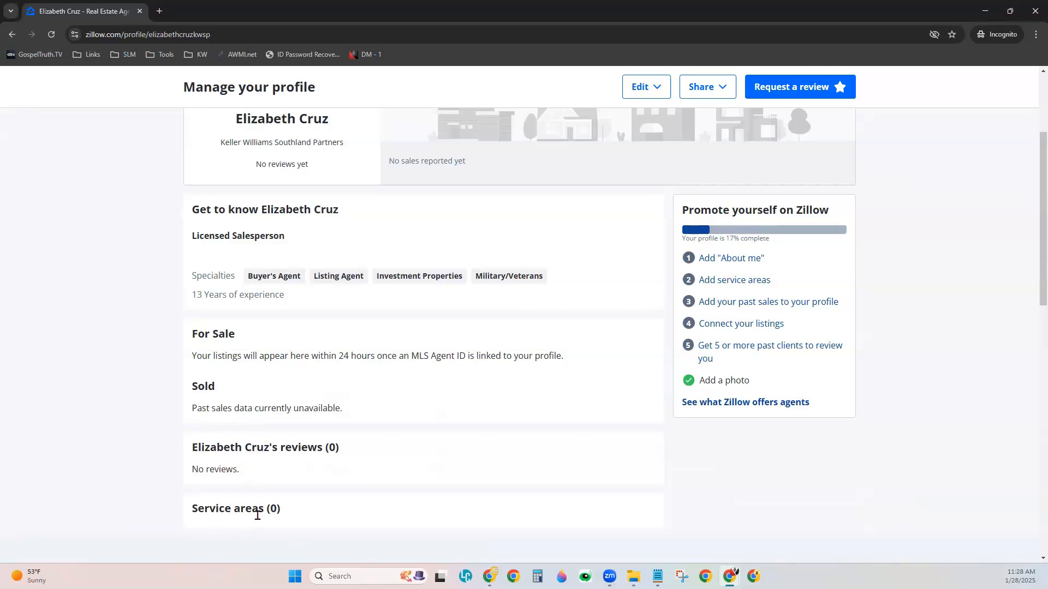
{"action": "mouse_move", "coordinate": [316, 524]}
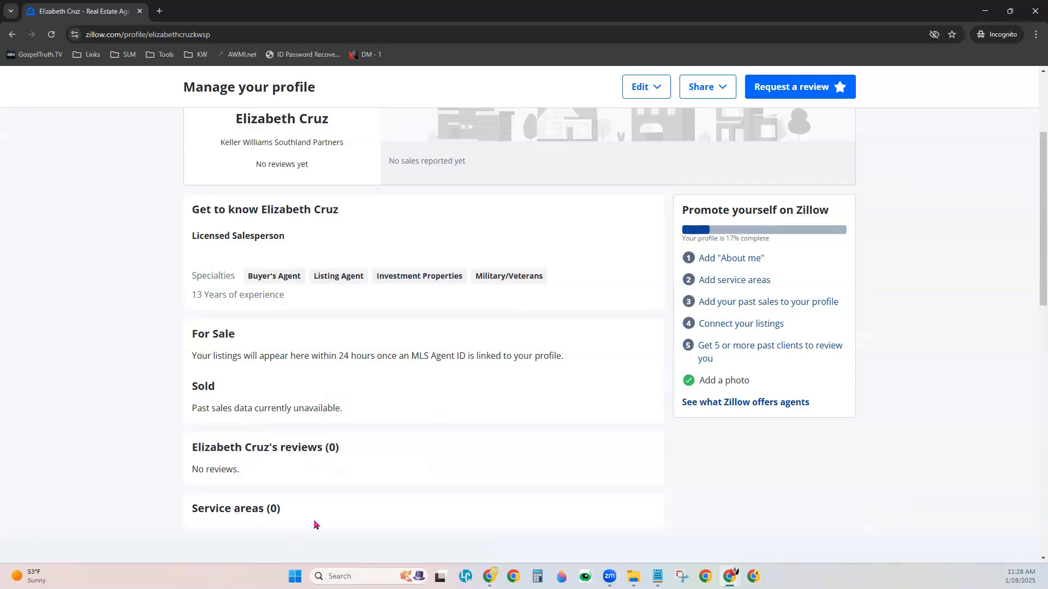
{"action": "mouse_move", "coordinate": [515, 456]}
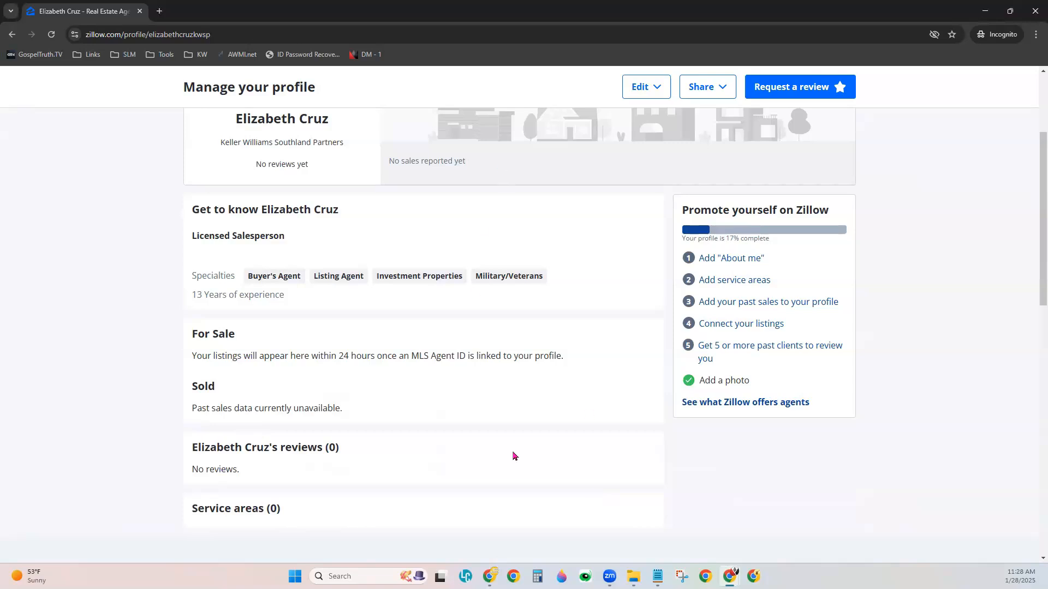
{"action": "mouse_move", "coordinate": [627, 476]}
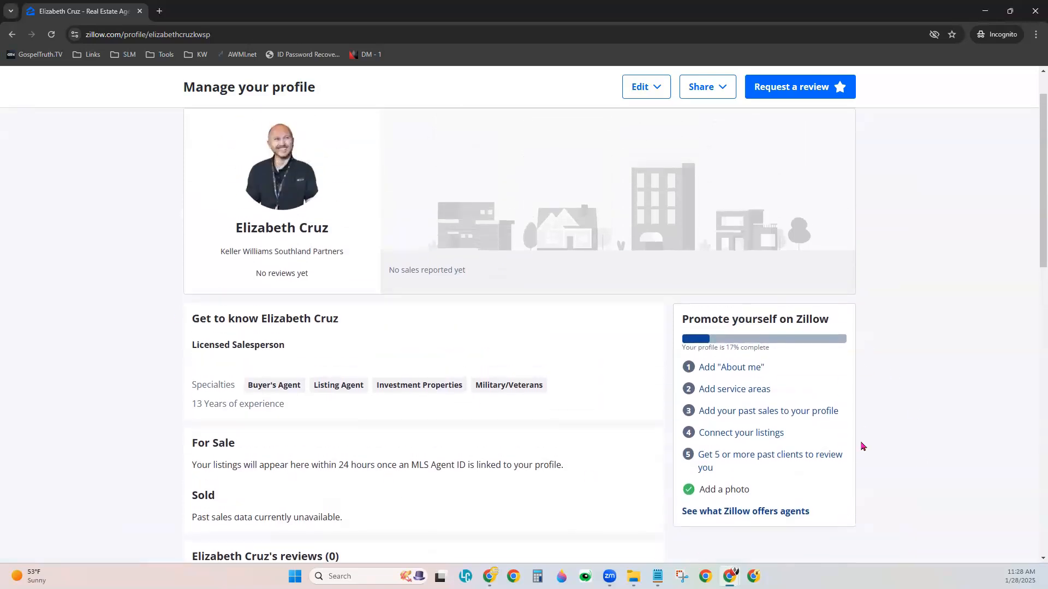
{"action": "mouse_move", "coordinate": [814, 381]}
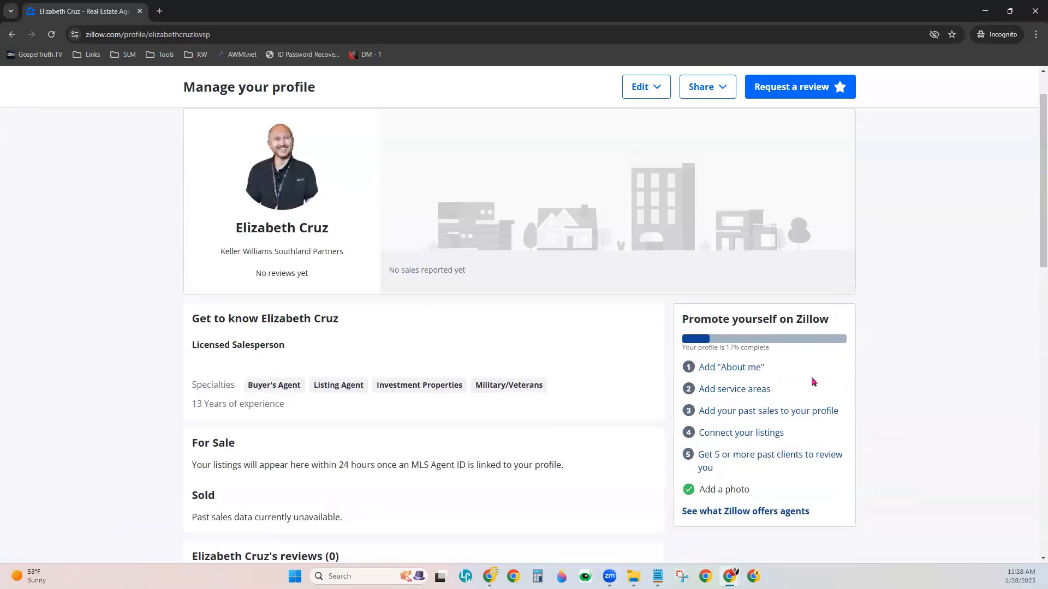
{"action": "mouse_move", "coordinate": [770, 461]}
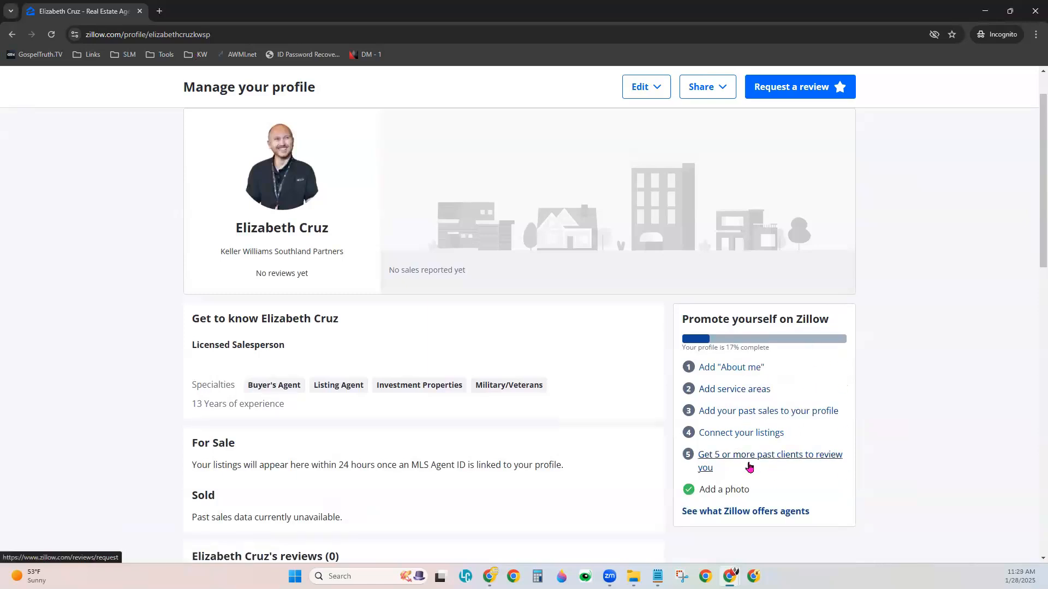
{"action": "mouse_move", "coordinate": [782, 483]}
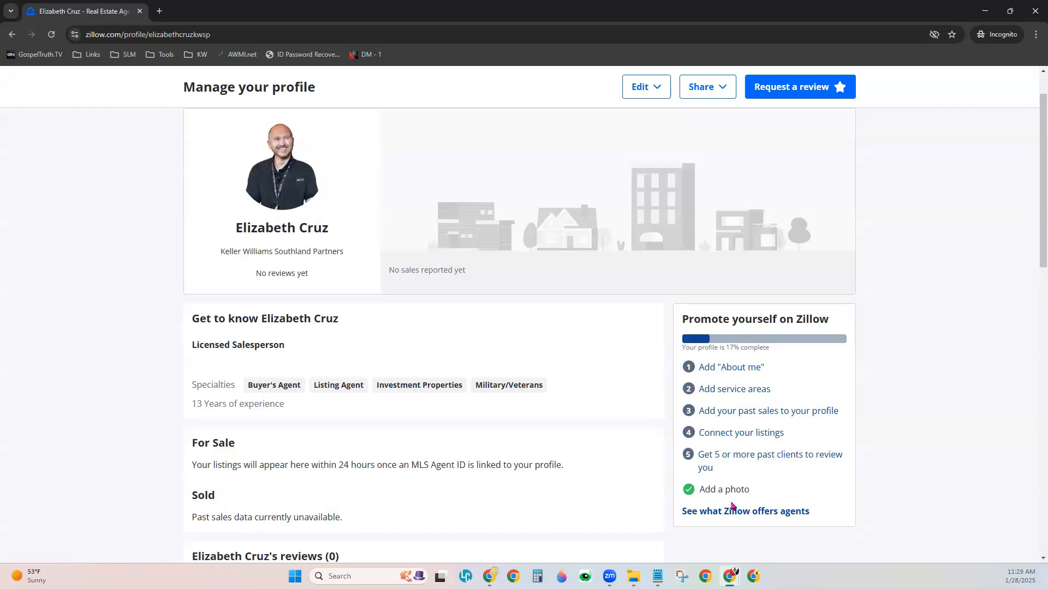
{"action": "mouse_move", "coordinate": [723, 489]}
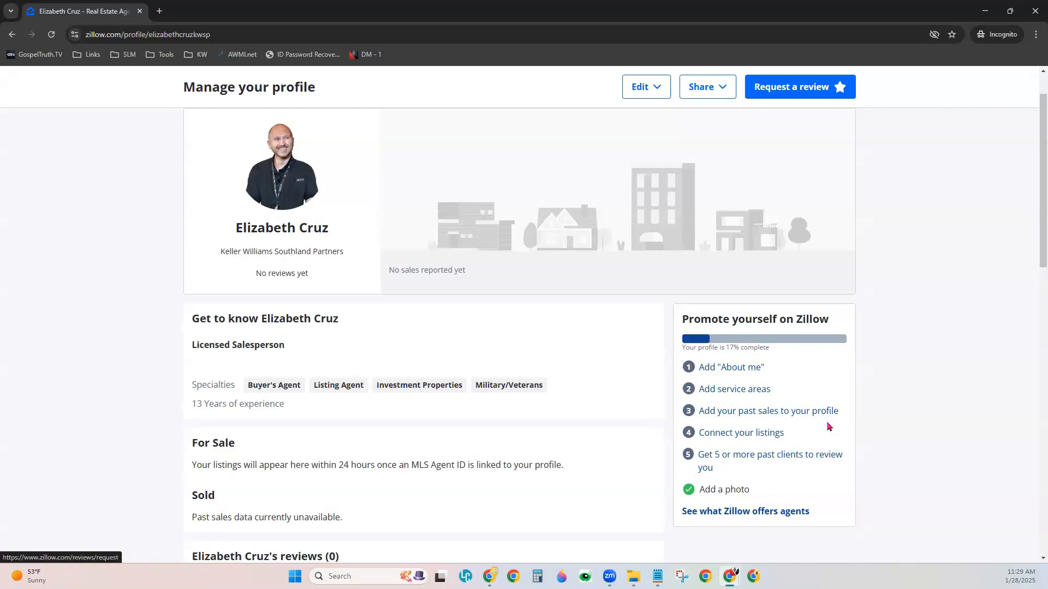
{"action": "mouse_move", "coordinate": [730, 367]}
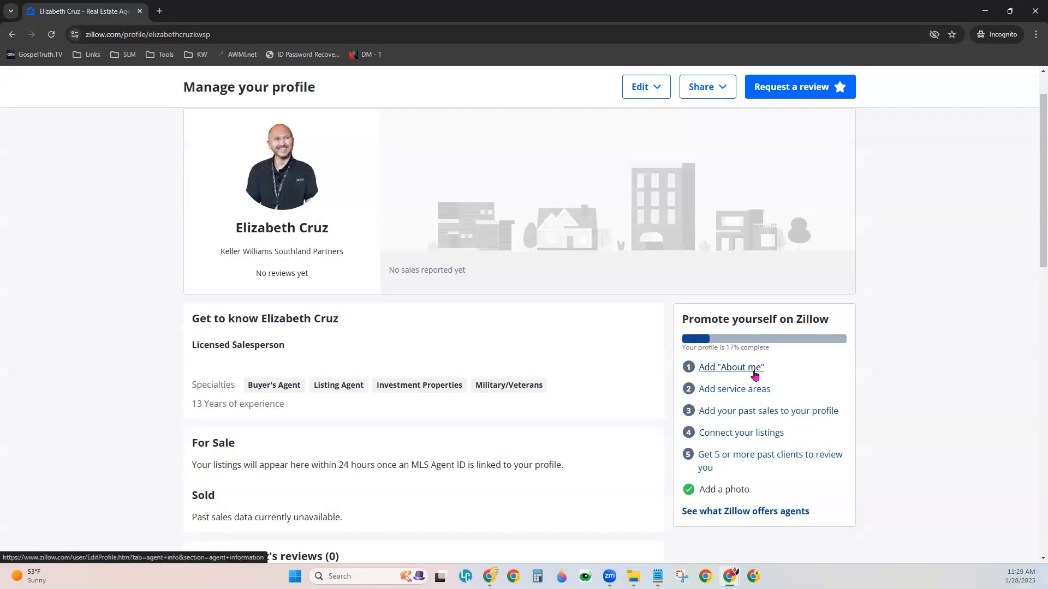
- Bring up the Edit agent information dialog from the Edit Profile page
{"action": "left_click", "coordinate": [730, 367]}
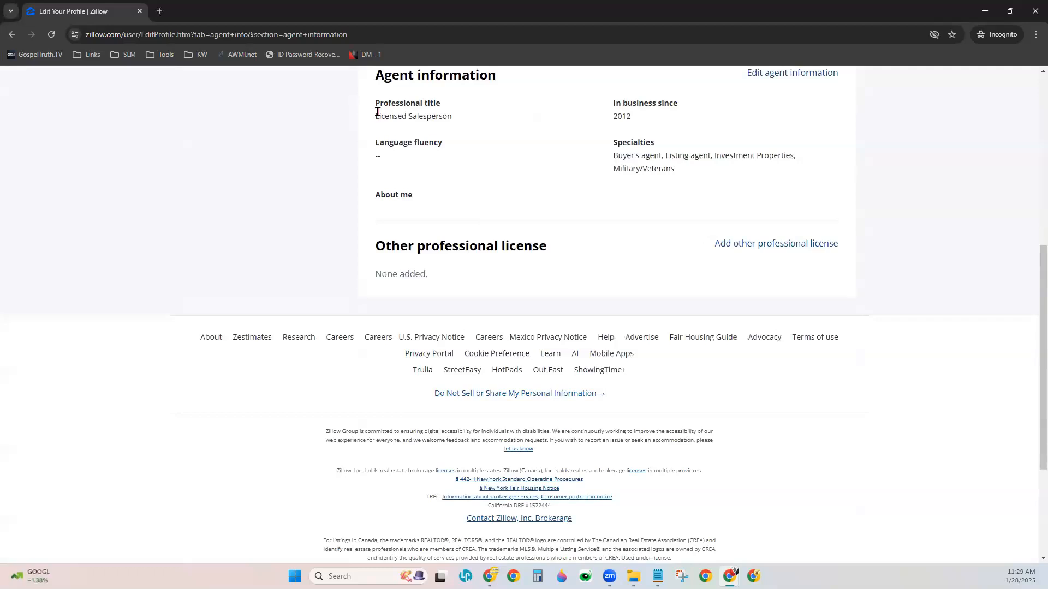
{"action": "mouse_move", "coordinate": [416, 142]}
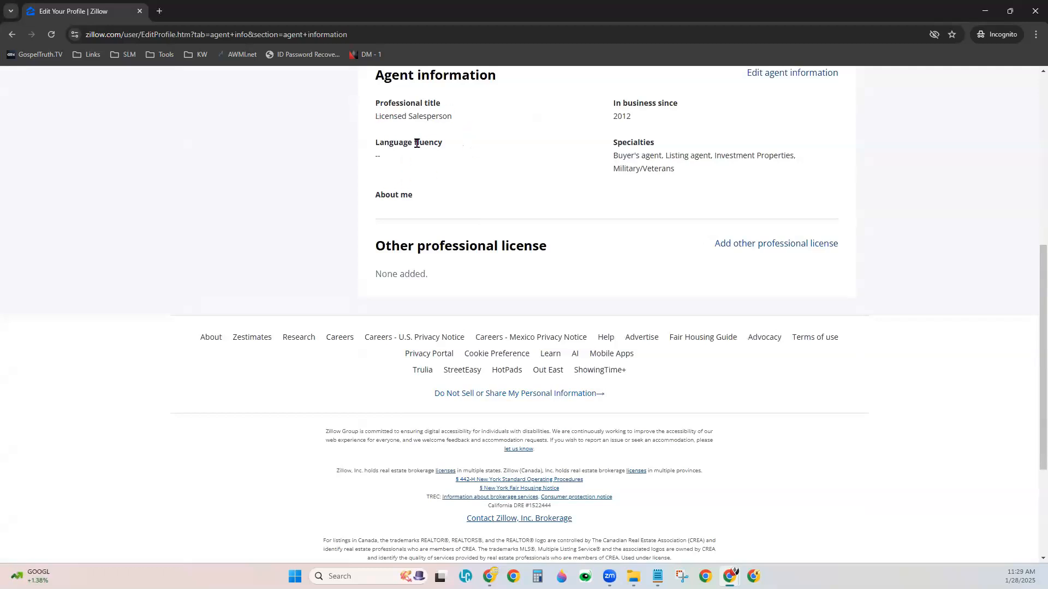
{"action": "mouse_move", "coordinate": [832, 207]}
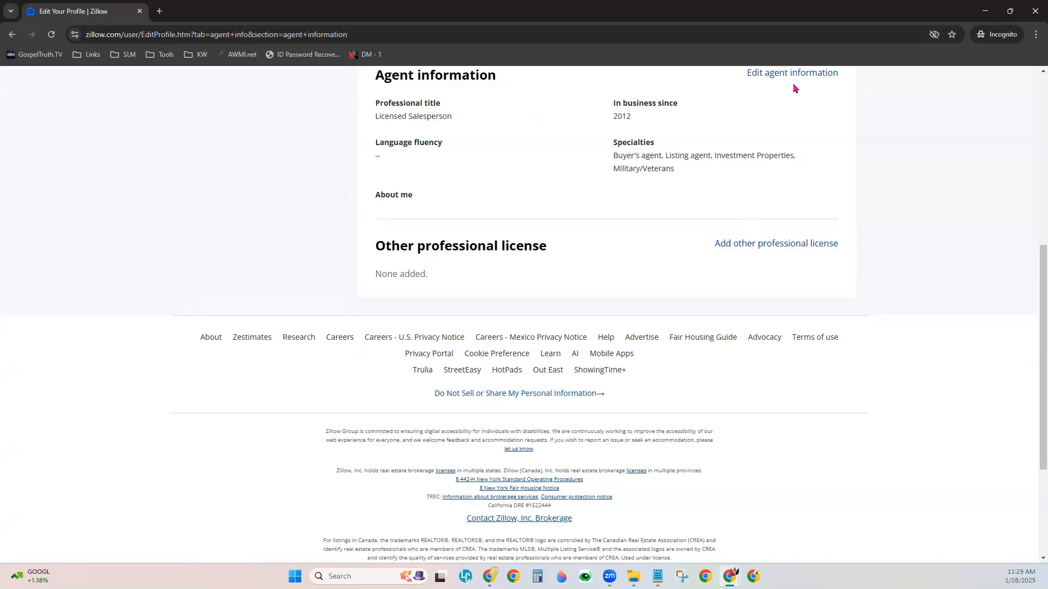
{"action": "left_click", "coordinate": [792, 73]}
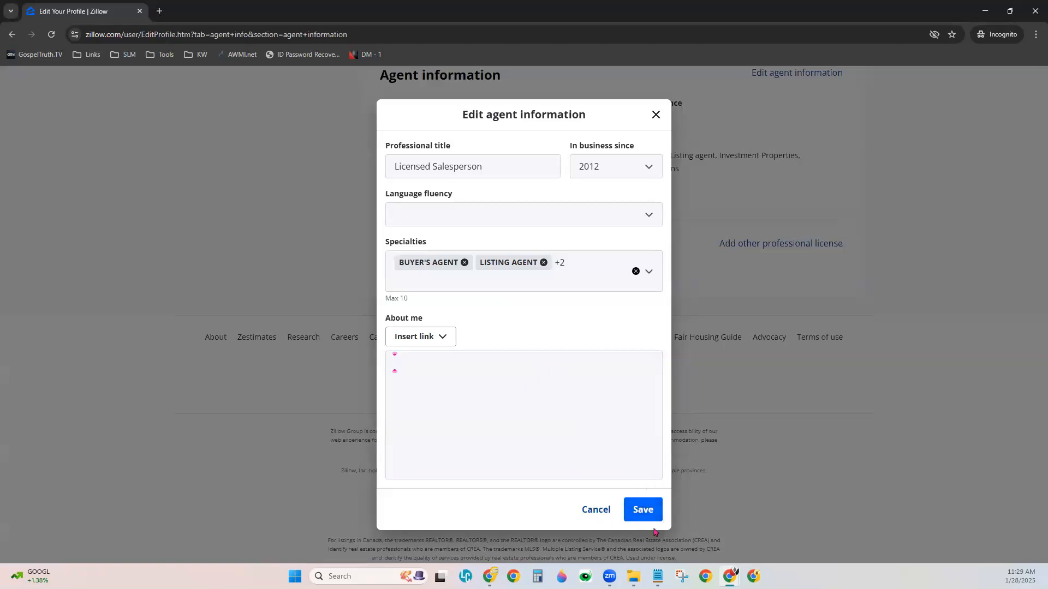
- Review the About me box and its Insert link option, then save with it still empty
{"action": "left_click", "coordinate": [523, 414]}
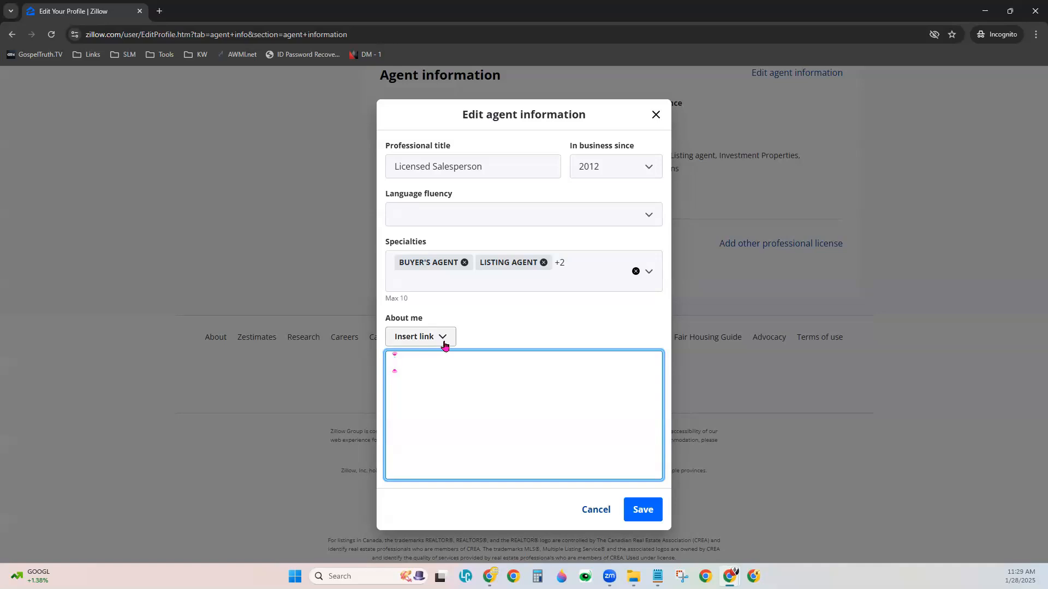
{"action": "left_click", "coordinate": [415, 336]}
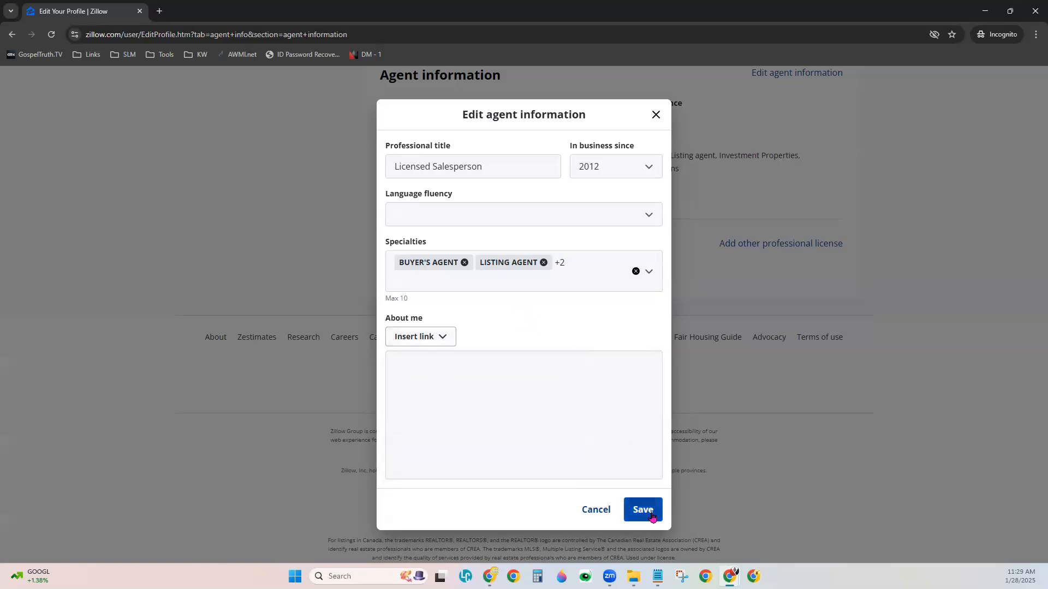
{"action": "left_click", "coordinate": [642, 510]}
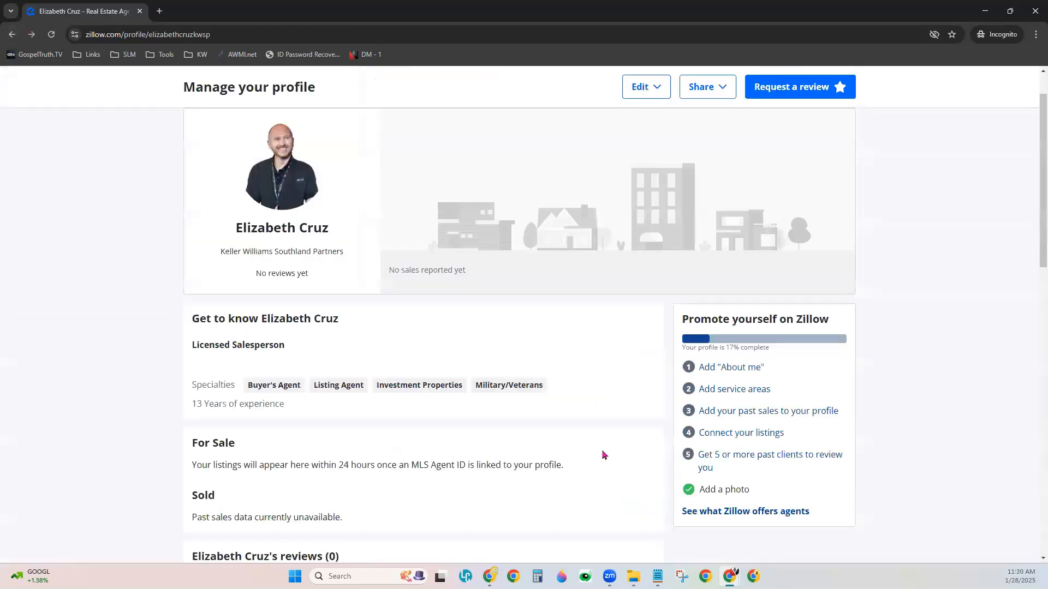
{"action": "mouse_move", "coordinate": [733, 389]}
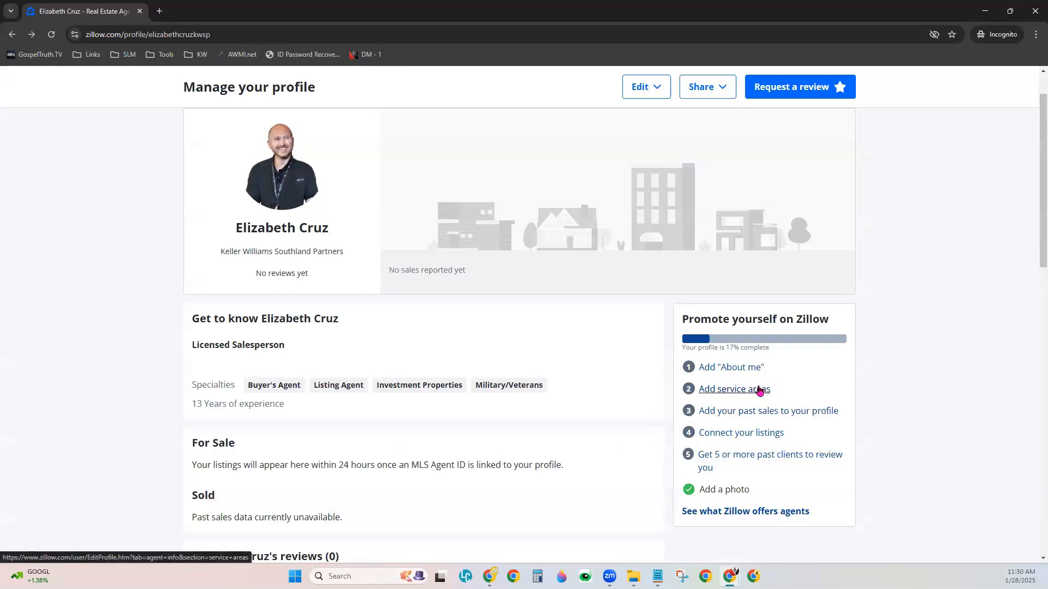
{"action": "mouse_move", "coordinate": [719, 421]}
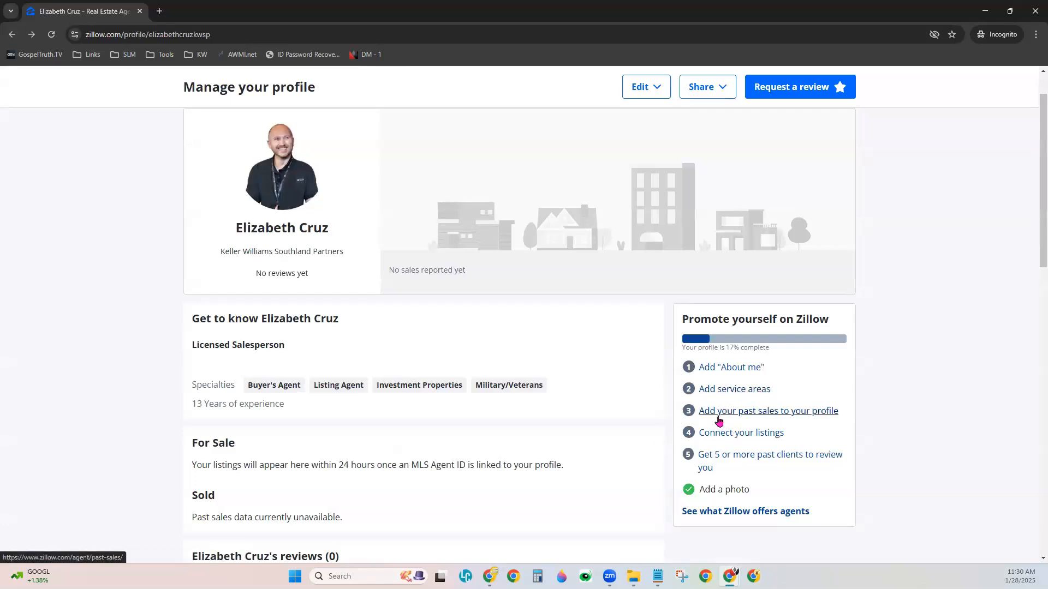
{"action": "mouse_move", "coordinate": [789, 428]}
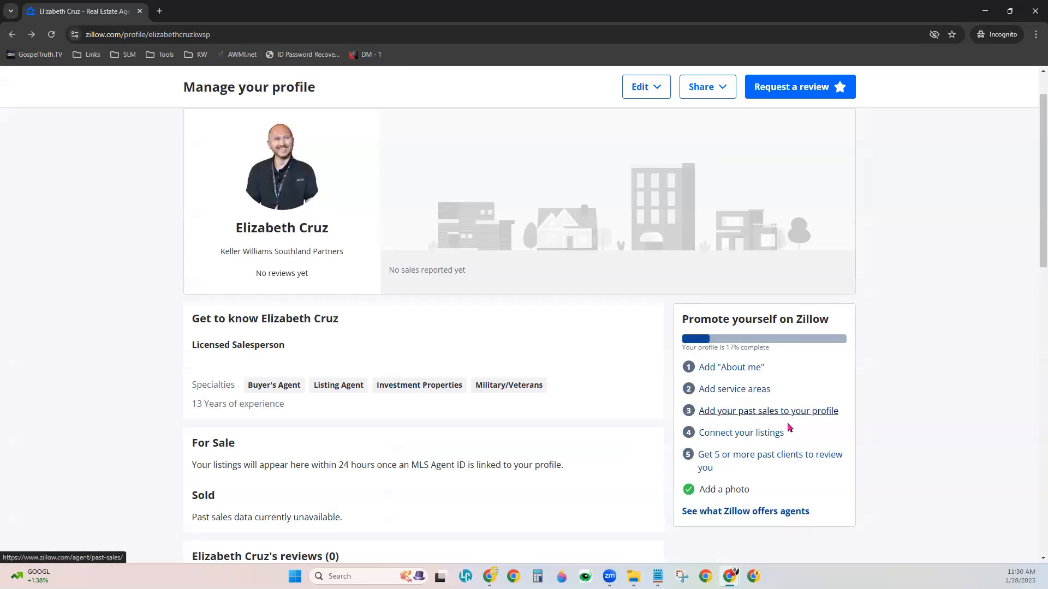
{"action": "mouse_move", "coordinate": [741, 432]}
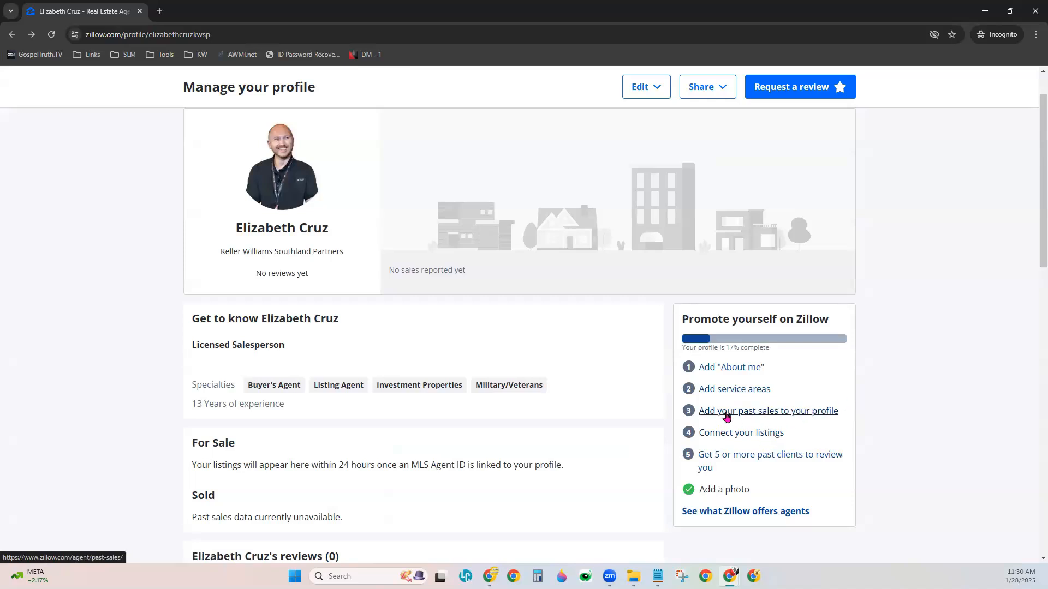
- Go to the Past sales page from the Promote yourself checklist
{"action": "left_click", "coordinate": [767, 410]}
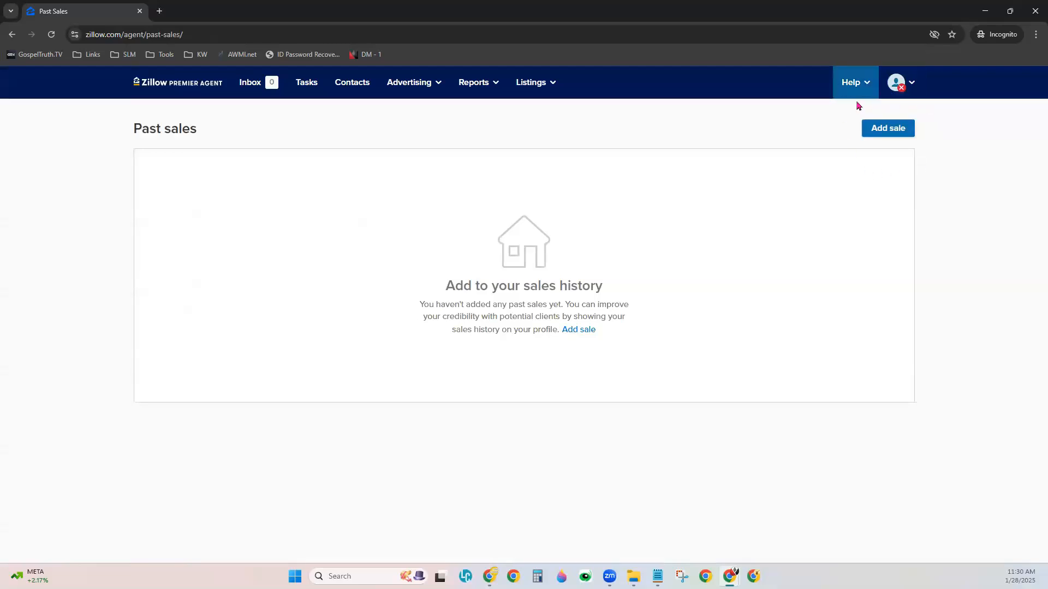
{"action": "mouse_move", "coordinate": [925, 143]}
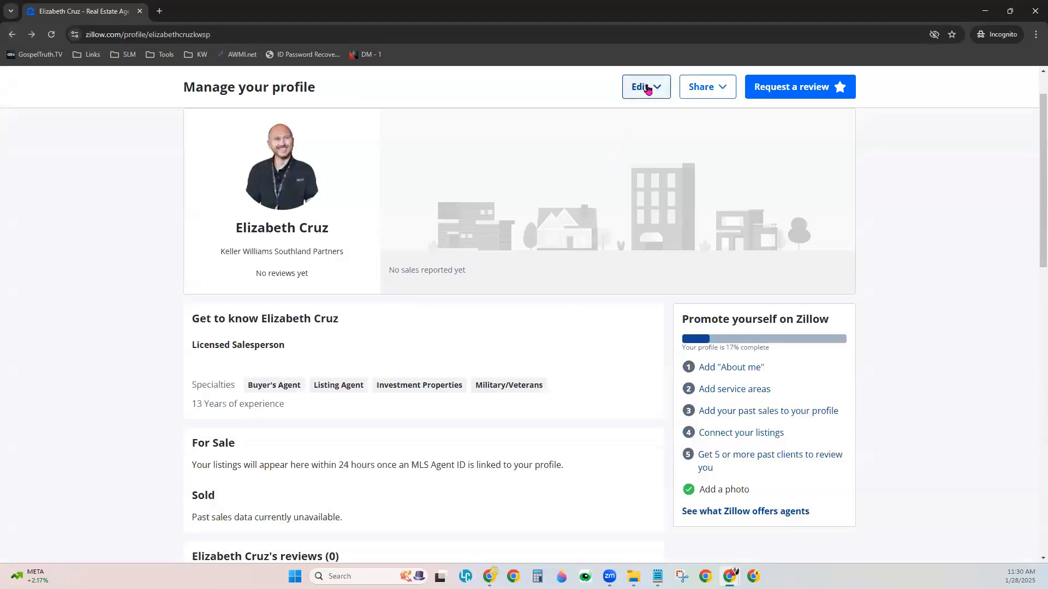
- Choose MLS Agent IDs from the profile Edit dropdown
{"action": "left_click", "coordinate": [642, 87]}
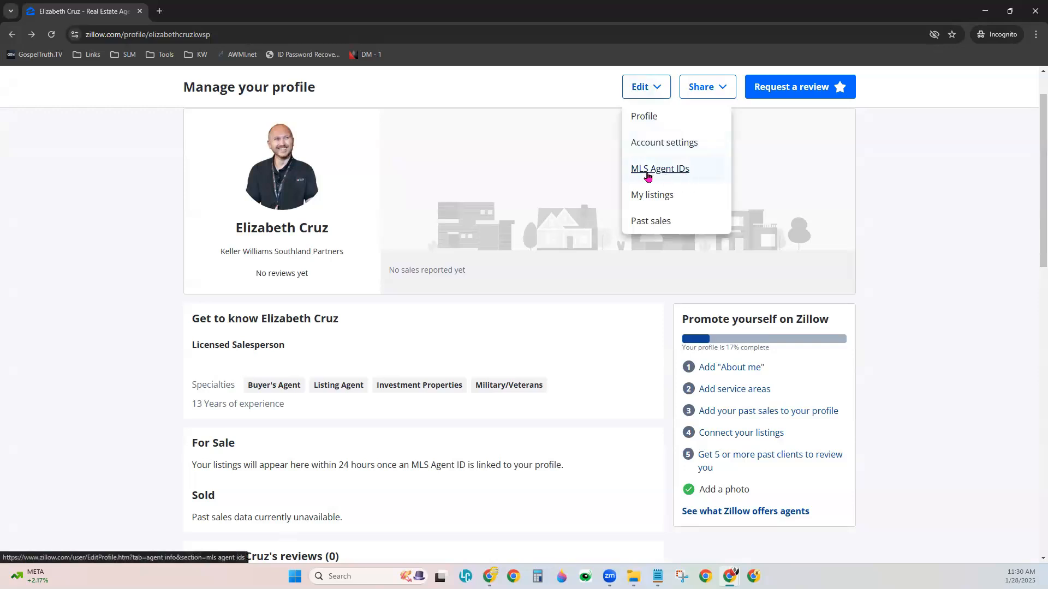
{"action": "mouse_move", "coordinate": [676, 169]}
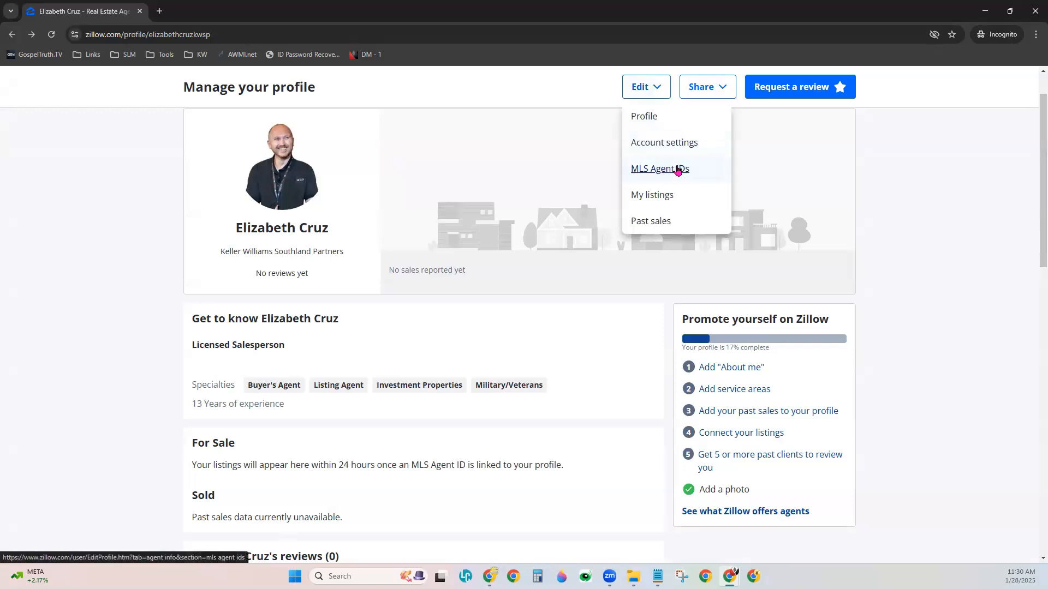
{"action": "left_click", "coordinate": [659, 169]}
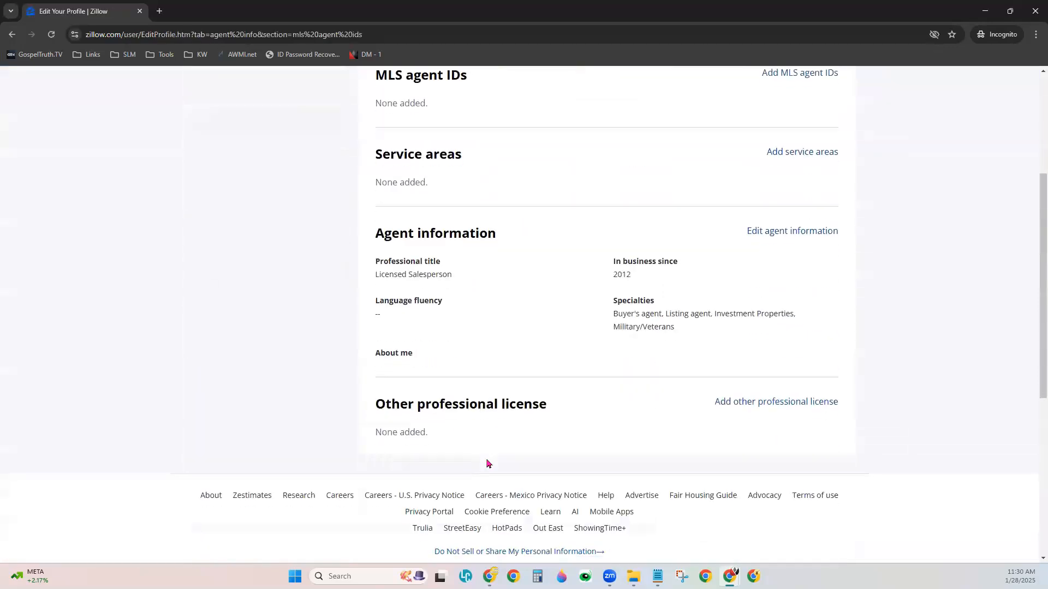
{"action": "mouse_move", "coordinate": [807, 92]}
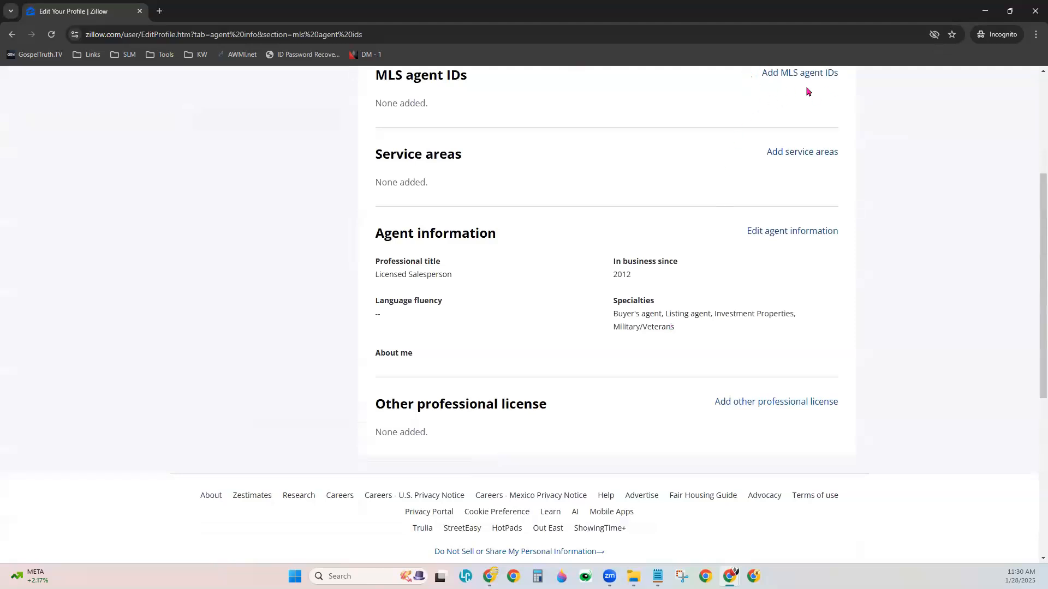
{"action": "mouse_move", "coordinate": [799, 72]}
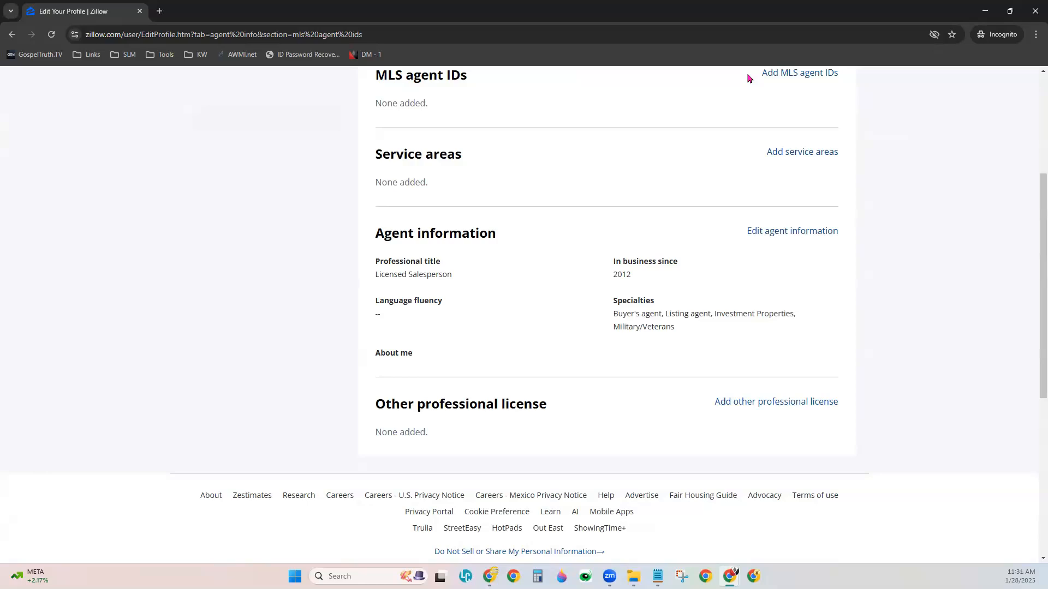
{"action": "mouse_move", "coordinate": [12, 34]}
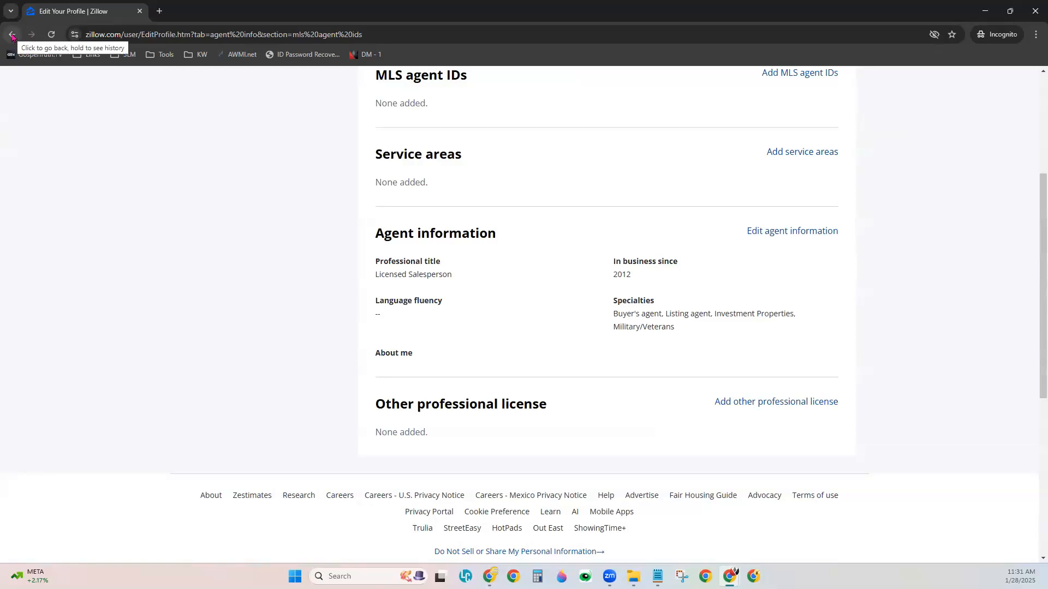
- Return to the Manage your profile page with the browser Back button
{"action": "left_click", "coordinate": [12, 34]}
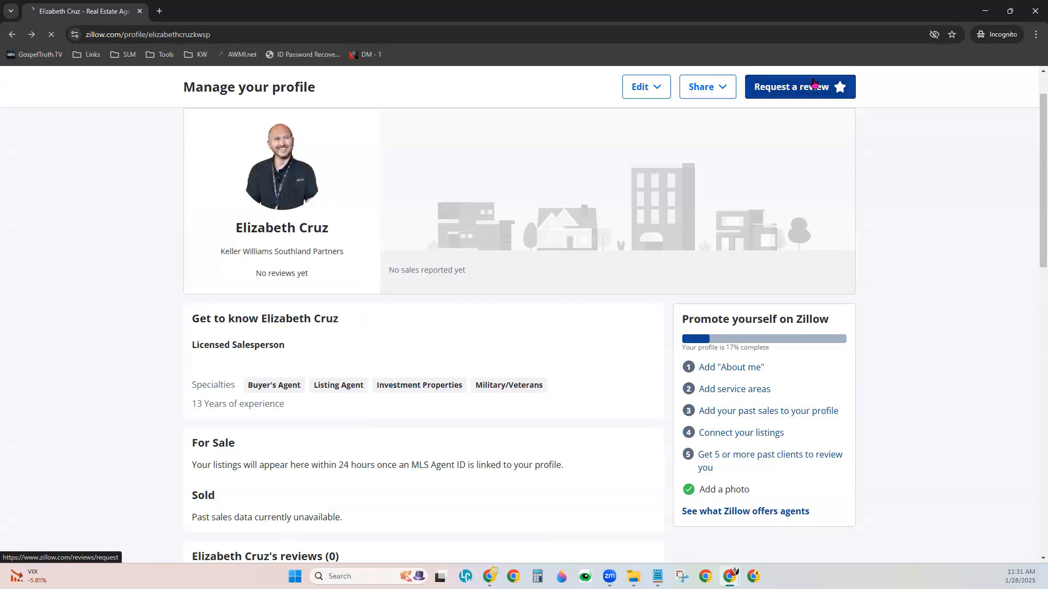
- Go to Request Reviews and scroll through the 'Type an email(s)' form with its default message
{"action": "left_click", "coordinate": [799, 87]}
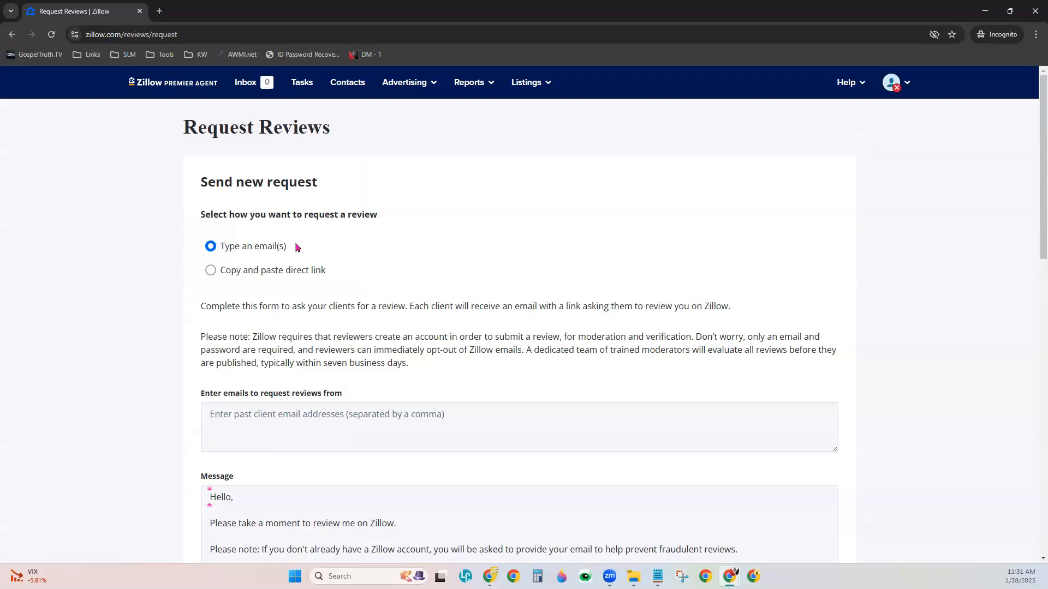
{"action": "mouse_move", "coordinate": [345, 239]}
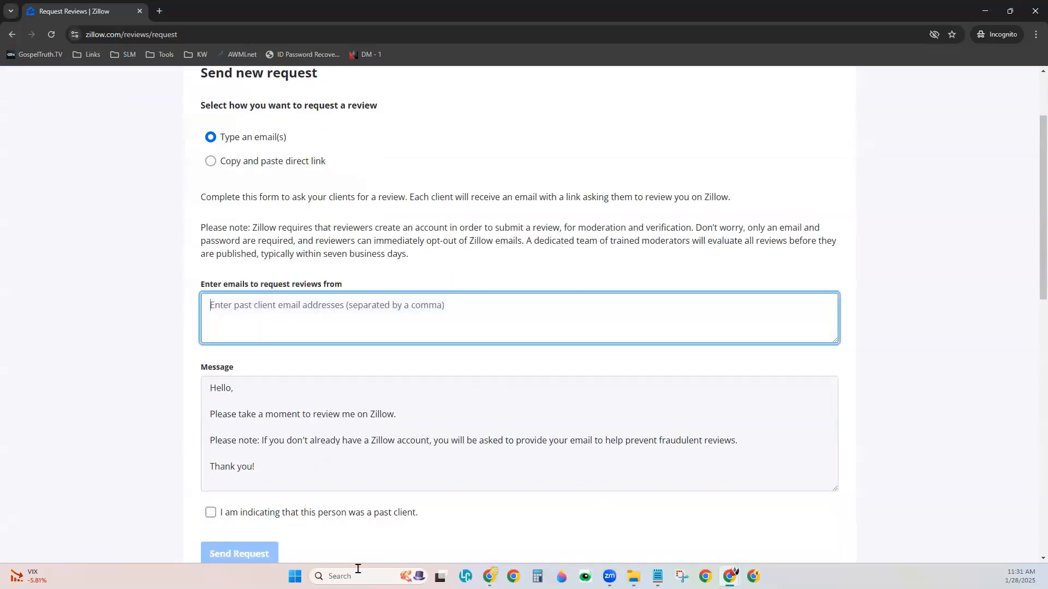
{"action": "mouse_move", "coordinate": [366, 539]}
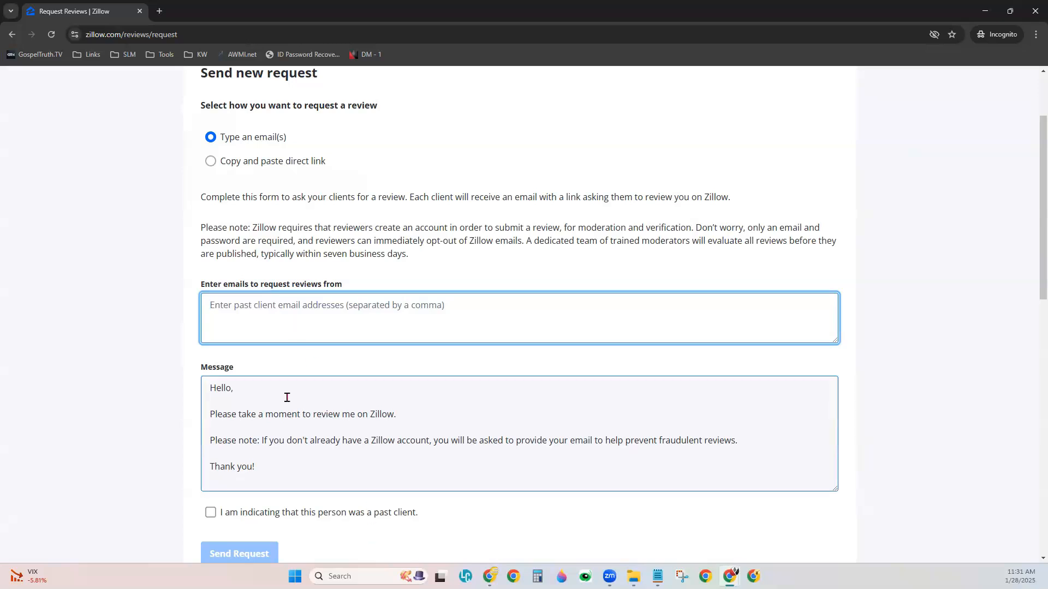
{"action": "left_click", "coordinate": [238, 553]}
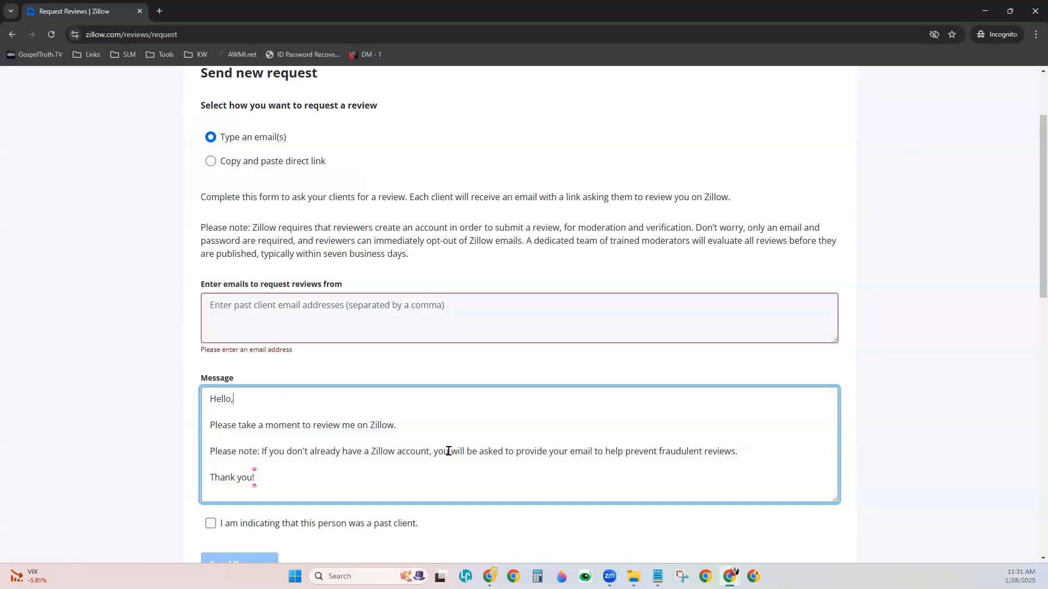
{"action": "scroll", "scroll_direction": "down", "scroll_amount": 3}
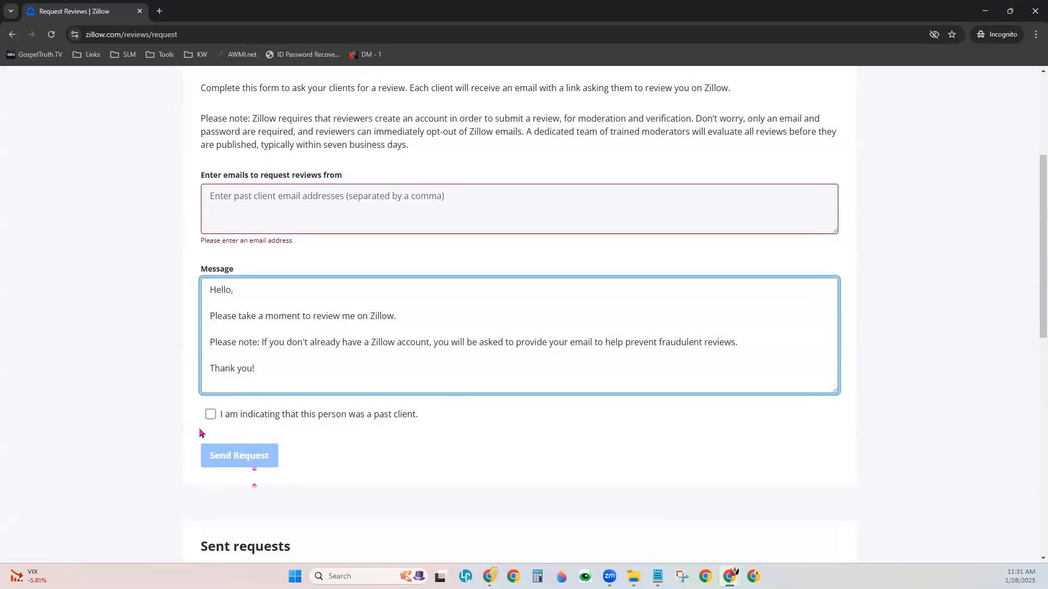
{"action": "mouse_move", "coordinate": [410, 495]}
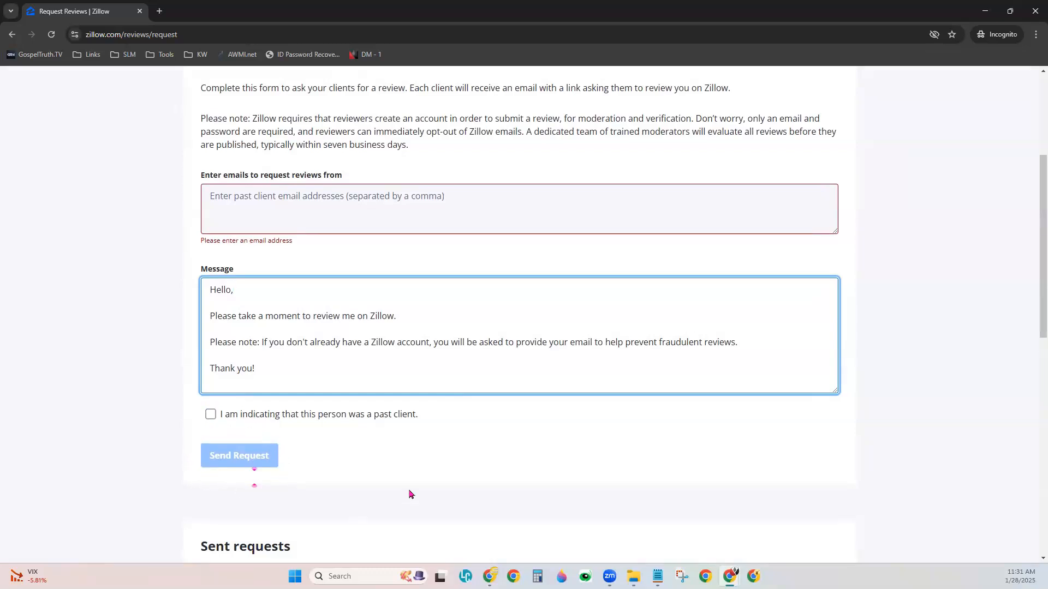
{"action": "scroll", "scroll_direction": "down", "scroll_amount": 3}
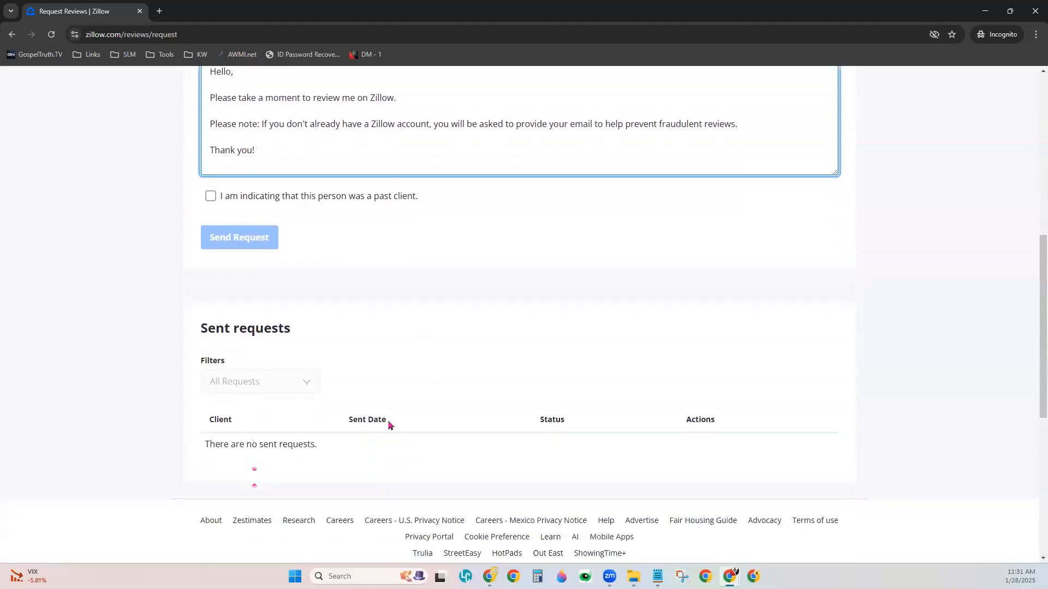
{"action": "scroll", "scroll_direction": "down", "scroll_amount": 3}
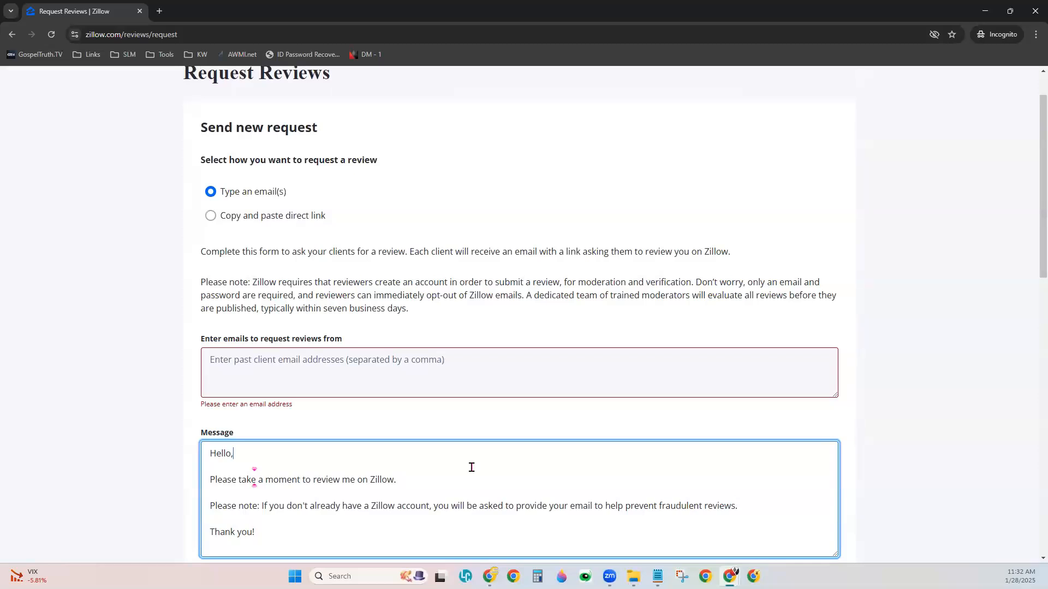
{"action": "mouse_move", "coordinate": [493, 472]}
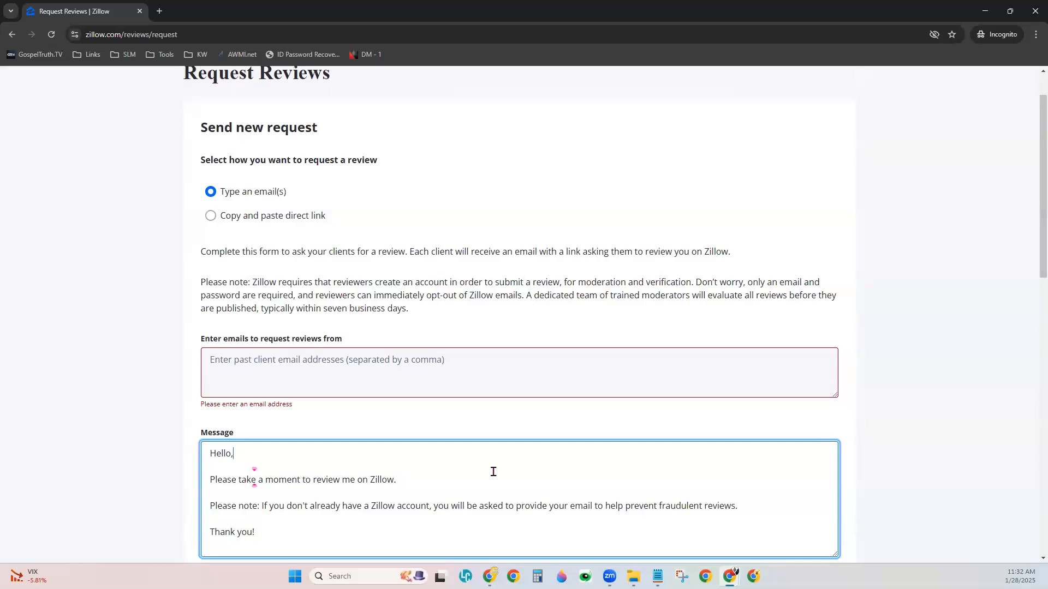
{"action": "mouse_move", "coordinate": [223, 234]}
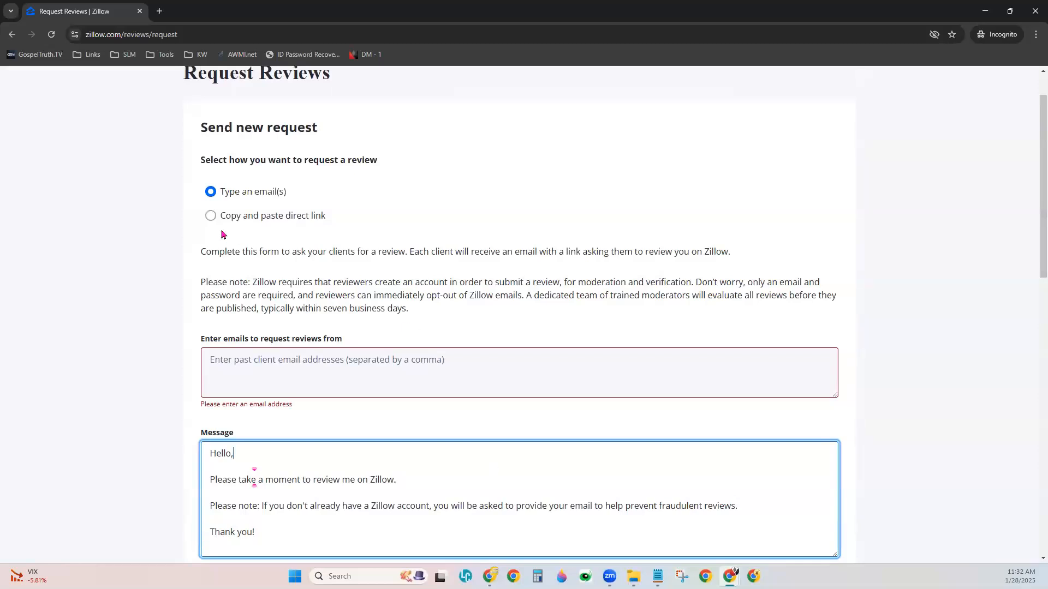
- Choose the 'Copy and paste direct link' review request and copy the review-form link
{"action": "left_click", "coordinate": [211, 215]}
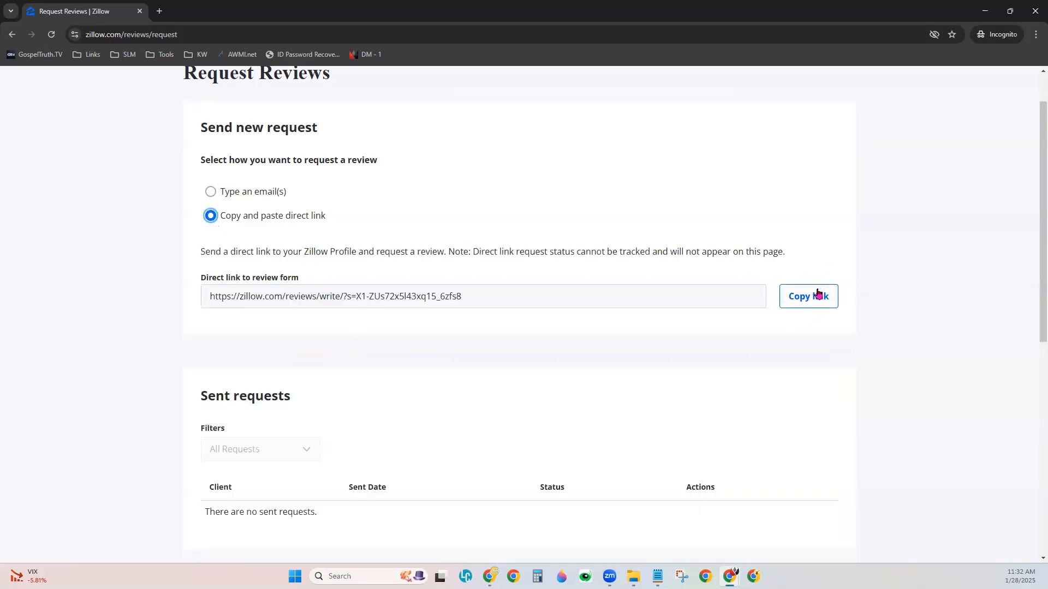
{"action": "left_click", "coordinate": [808, 296]}
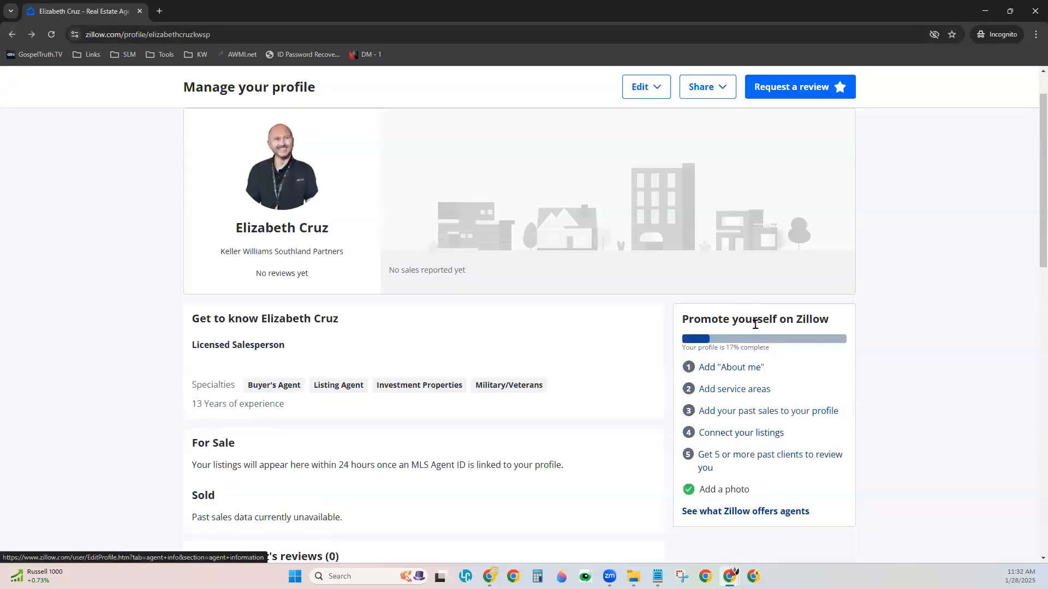
{"action": "mouse_move", "coordinate": [722, 484]}
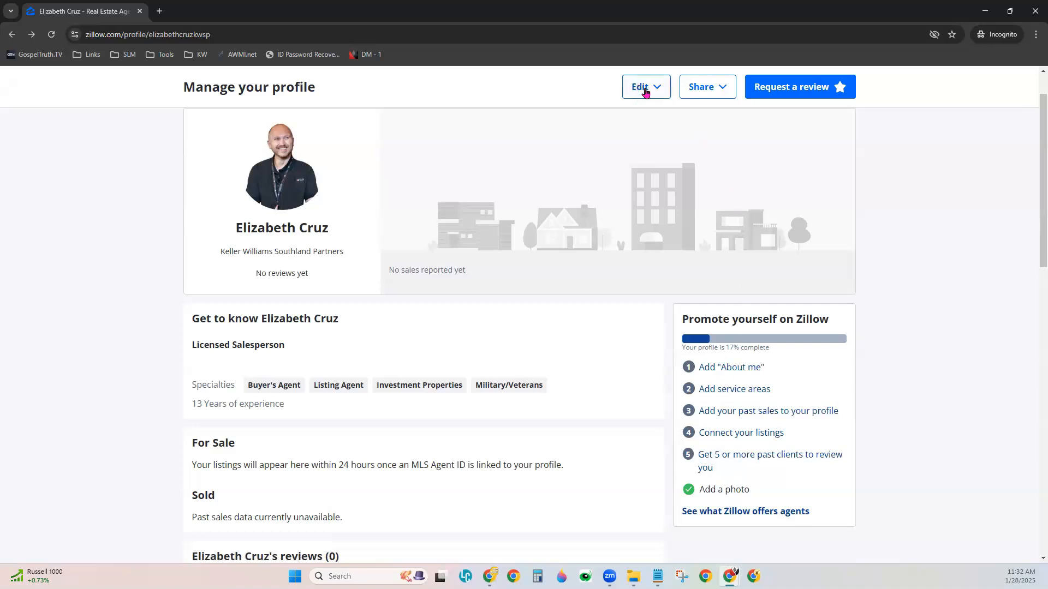
{"action": "mouse_move", "coordinate": [632, 99]}
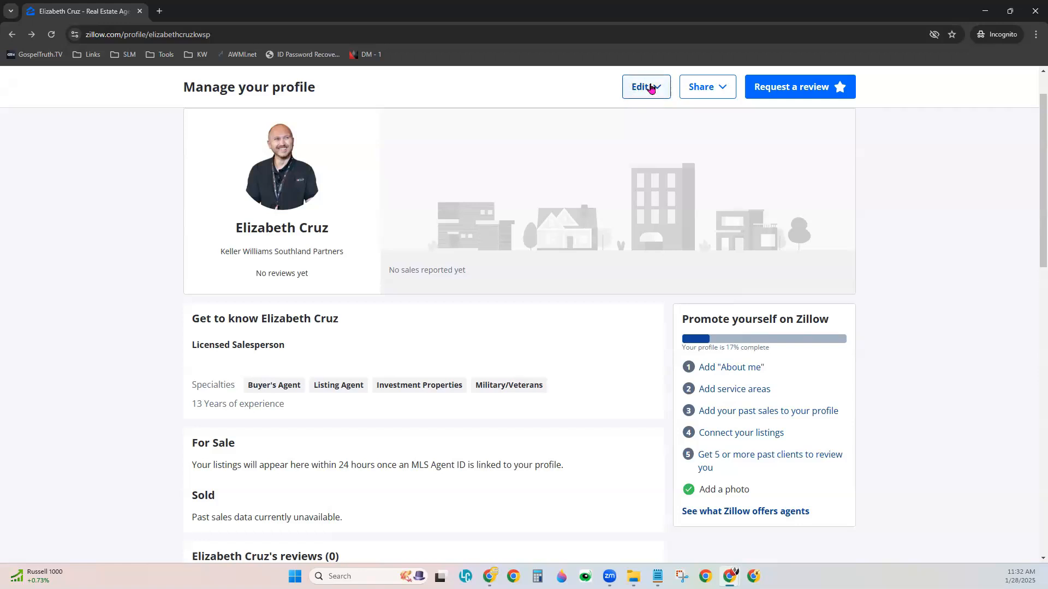
- Show the Edit dropdown listing Profile, Account settings, MLS Agent IDs, My listings and Past sales
{"action": "left_click", "coordinate": [642, 87]}
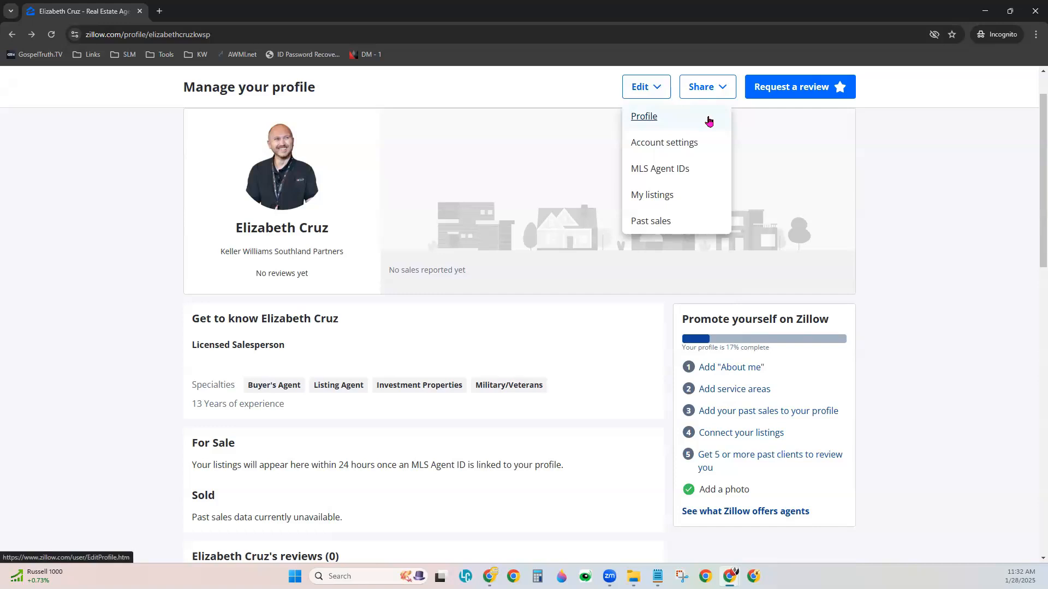
{"action": "mouse_move", "coordinate": [709, 122]}
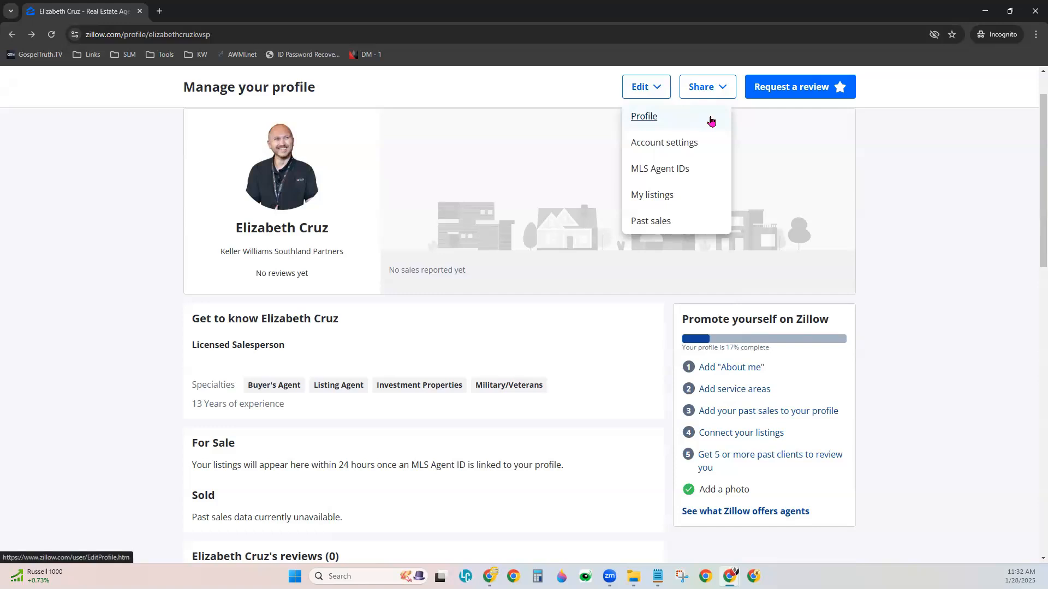
{"action": "mouse_move", "coordinate": [664, 143]}
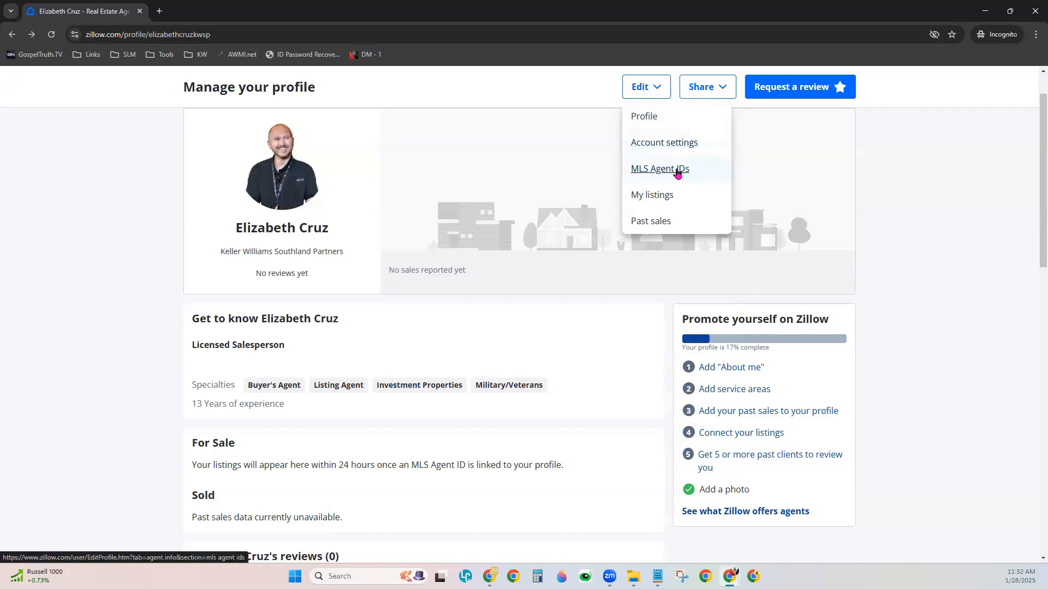
{"action": "mouse_move", "coordinate": [685, 175]}
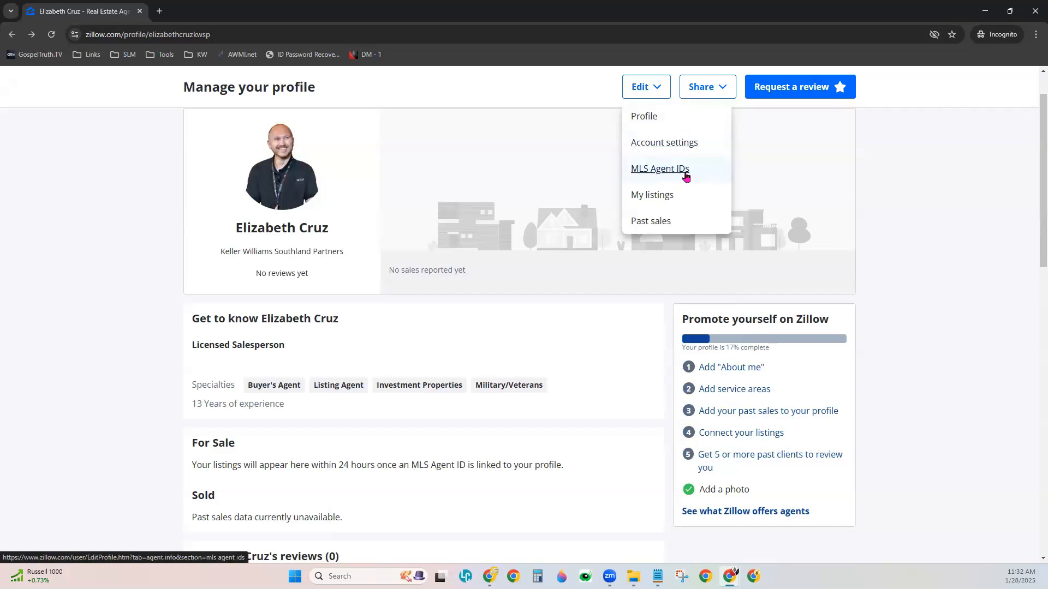
{"action": "mouse_move", "coordinate": [652, 194]}
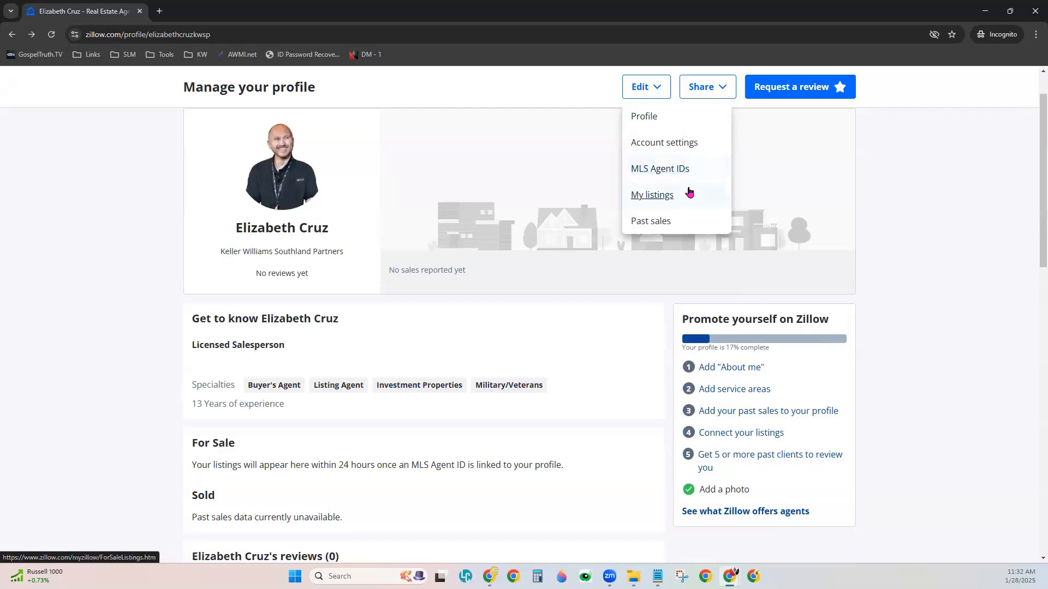
{"action": "mouse_move", "coordinate": [679, 207]}
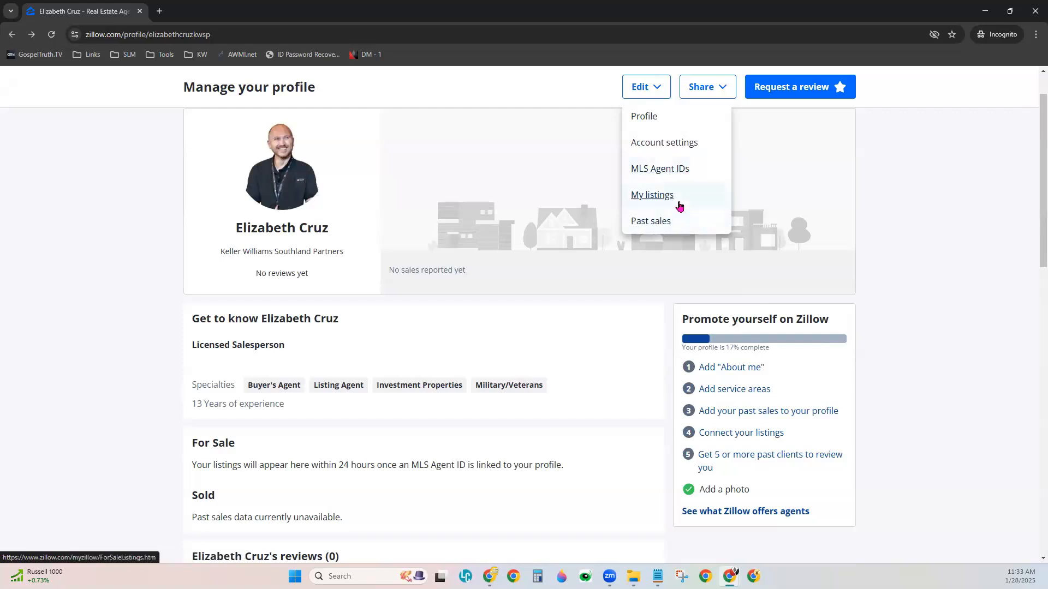
{"action": "mouse_move", "coordinate": [650, 221]}
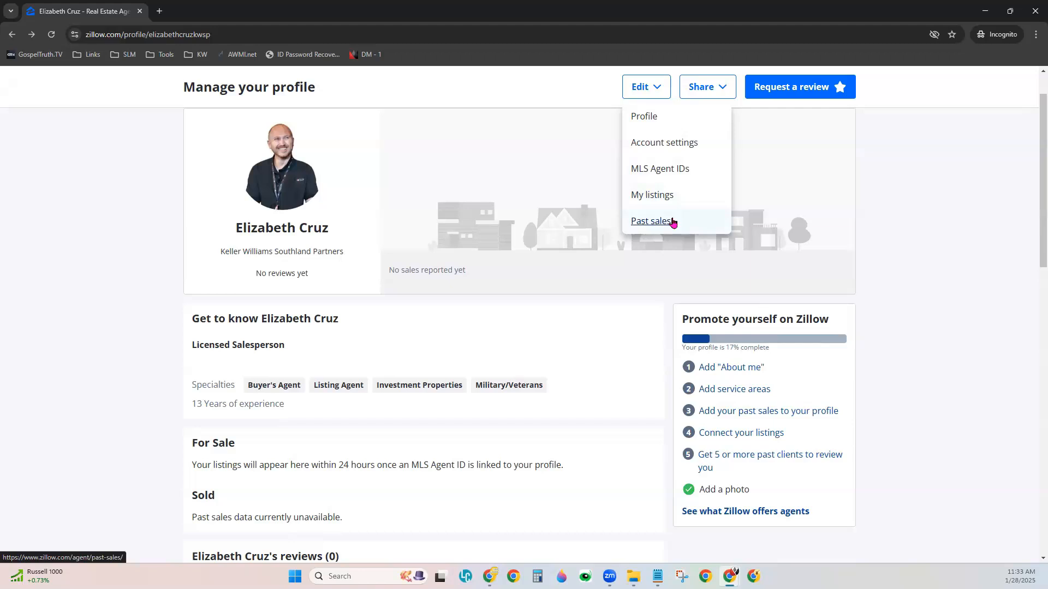
{"action": "mouse_move", "coordinate": [662, 191]}
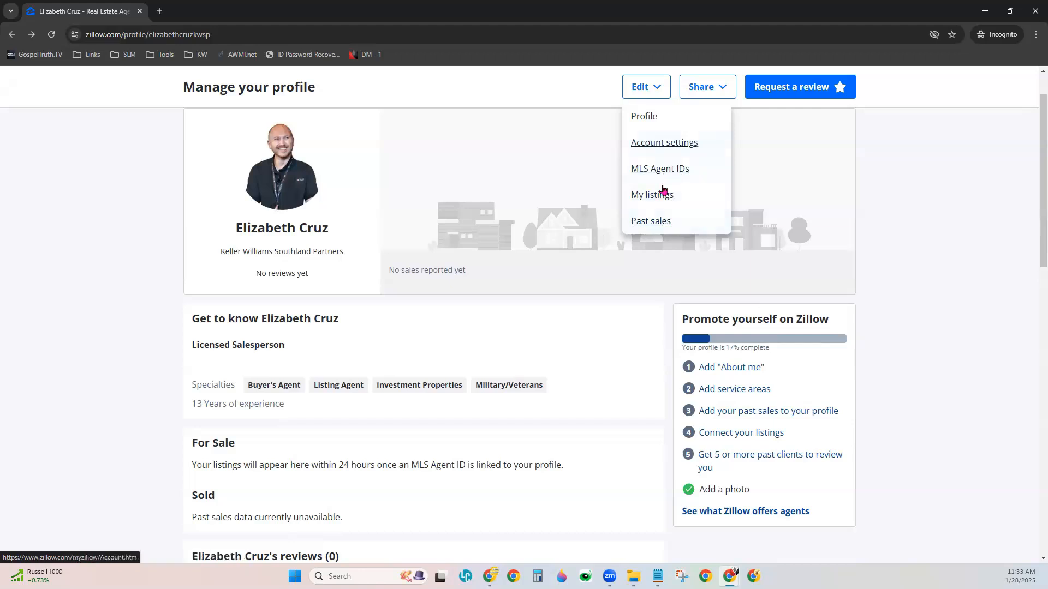
{"action": "mouse_move", "coordinate": [755, 502]}
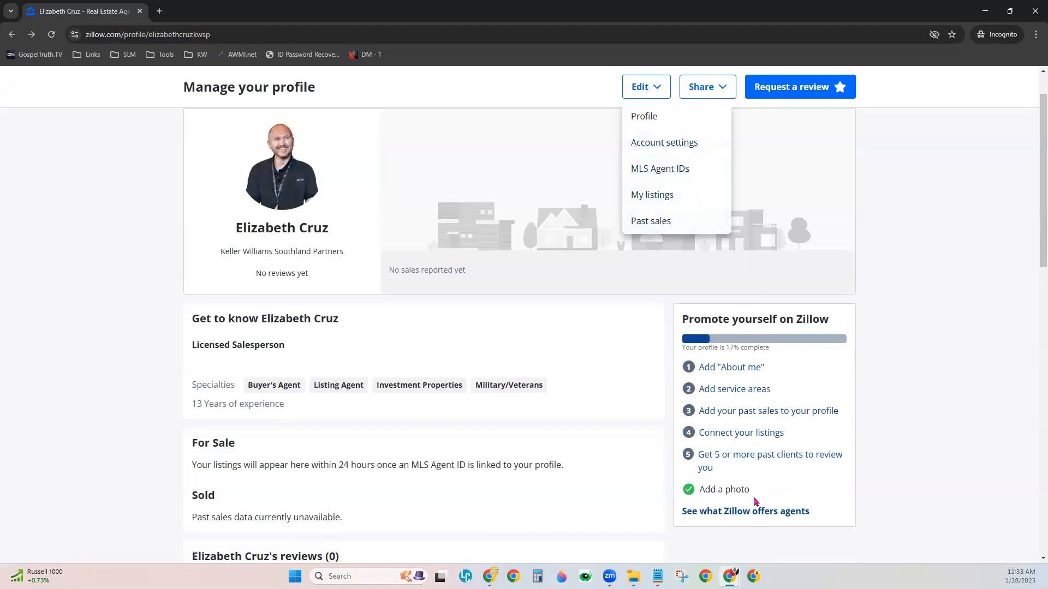
{"action": "mouse_move", "coordinate": [770, 461]}
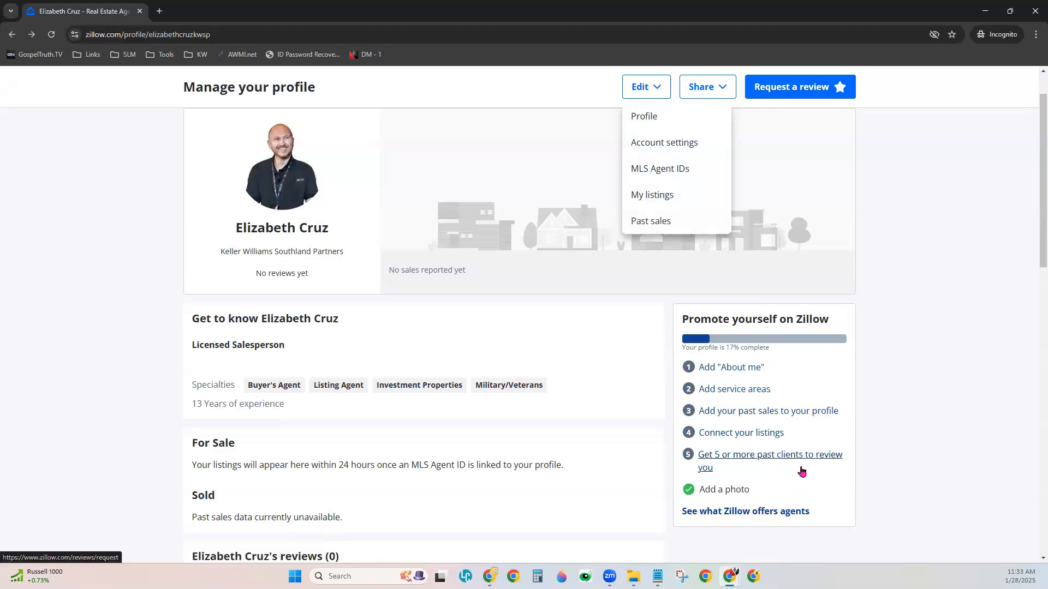
{"action": "mouse_move", "coordinate": [800, 466]}
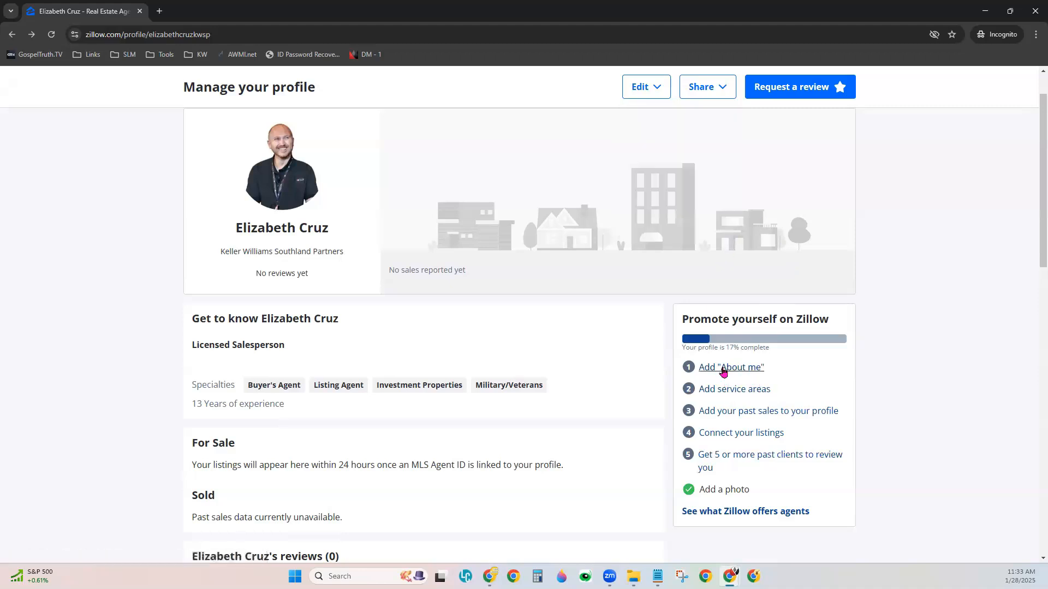
{"action": "mouse_move", "coordinate": [733, 389]}
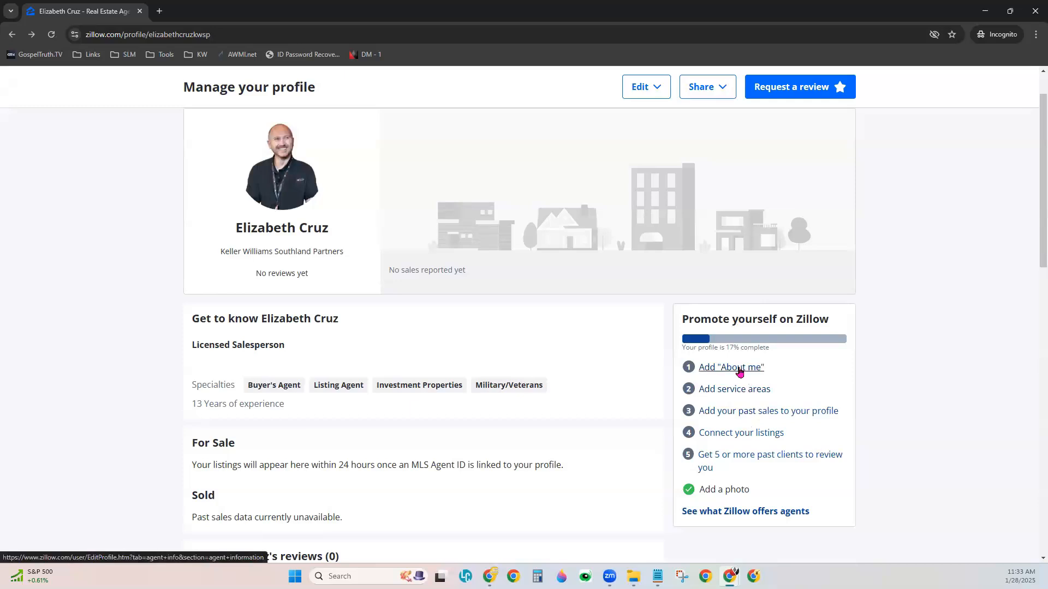
- Reach Edit profile via Add "About me" and show the Brokerage info for Keller Williams Southland Partners
{"action": "left_click", "coordinate": [730, 367]}
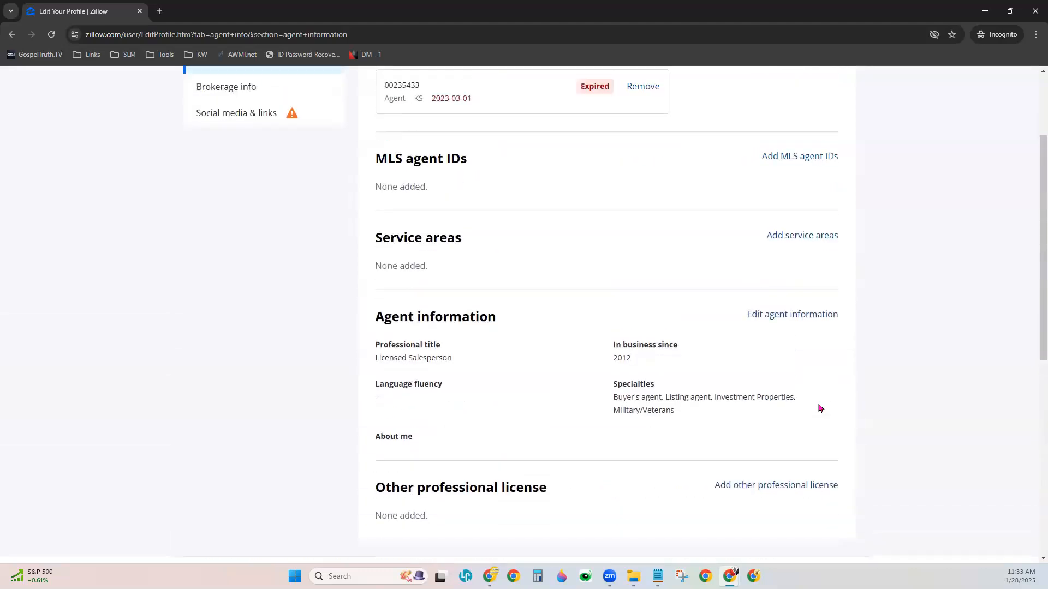
{"action": "scroll", "scroll_direction": "up", "scroll_amount": 3}
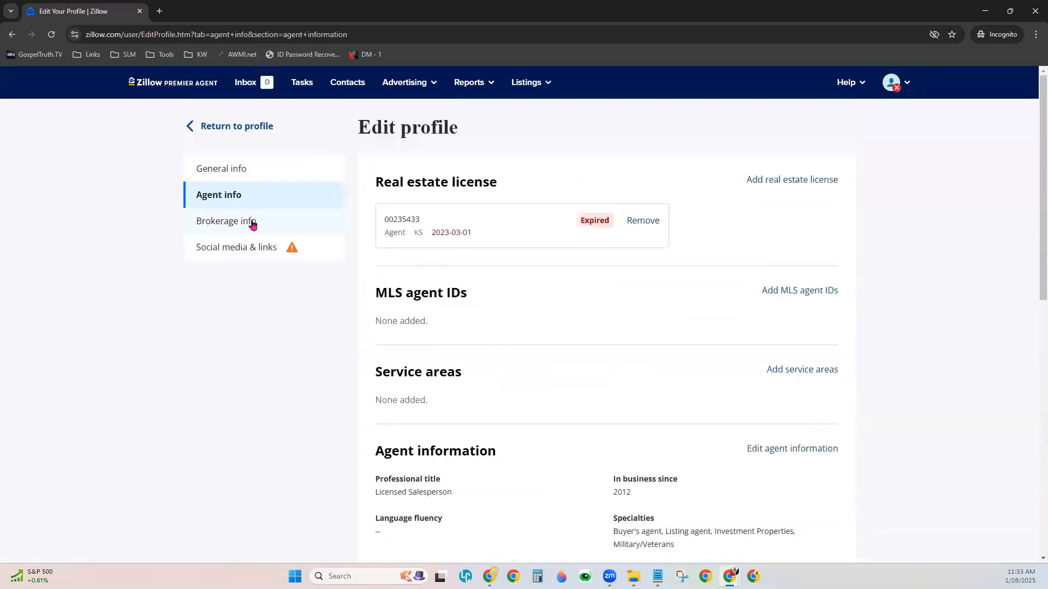
{"action": "mouse_move", "coordinate": [217, 226]}
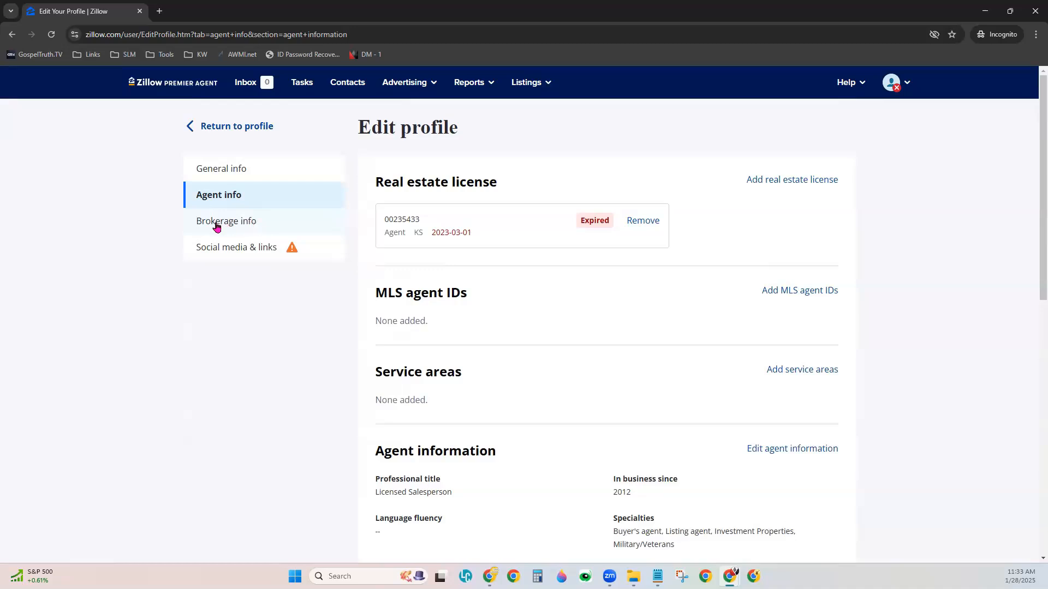
{"action": "left_click", "coordinate": [226, 221]}
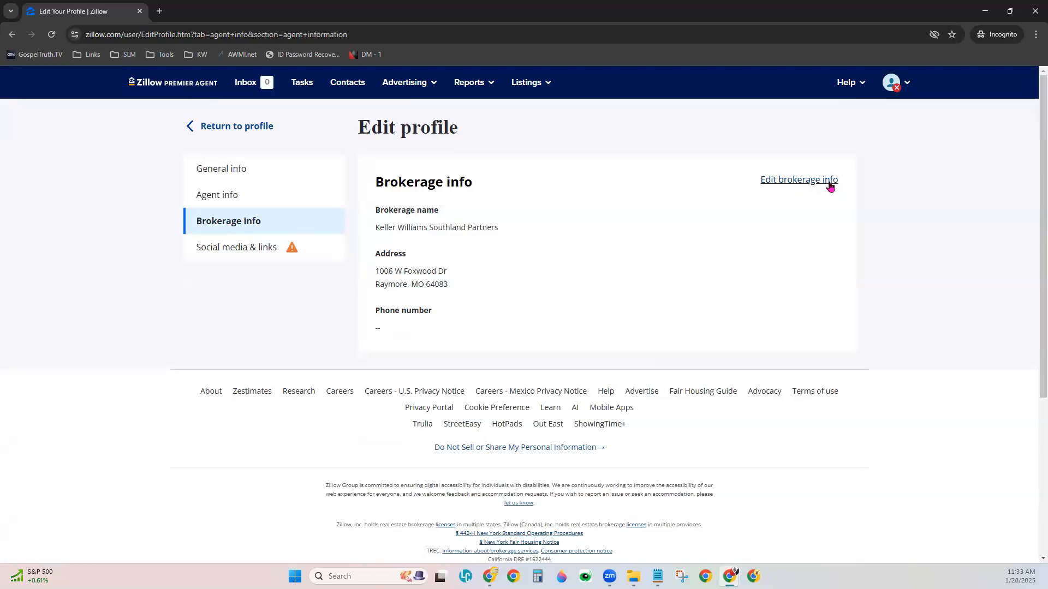
- Open and close the brokerage info editor without changes, then return to the profile page
{"action": "left_click", "coordinate": [798, 179]}
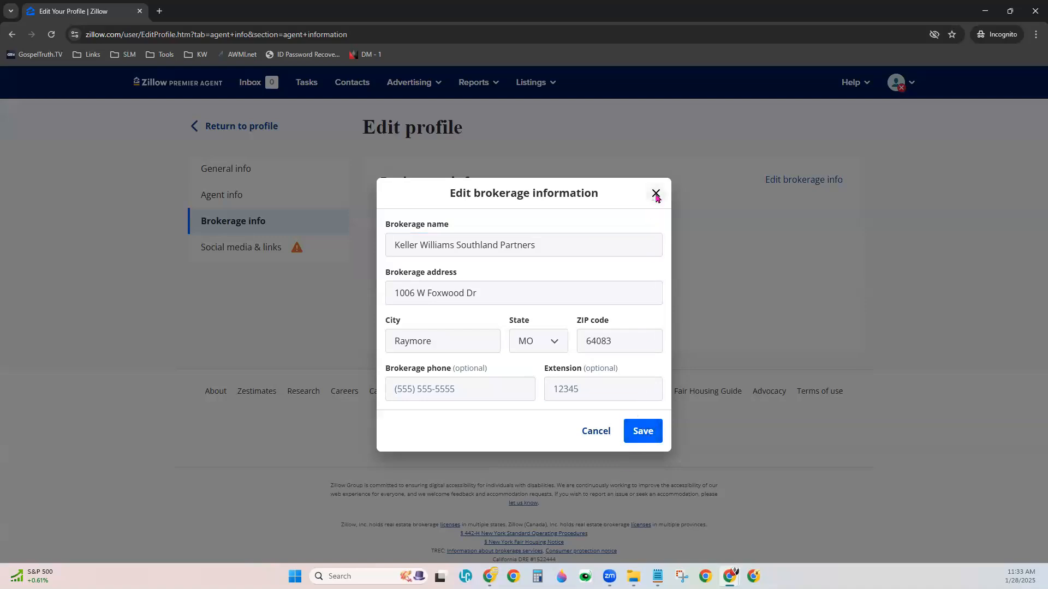
{"action": "left_click", "coordinate": [655, 193]}
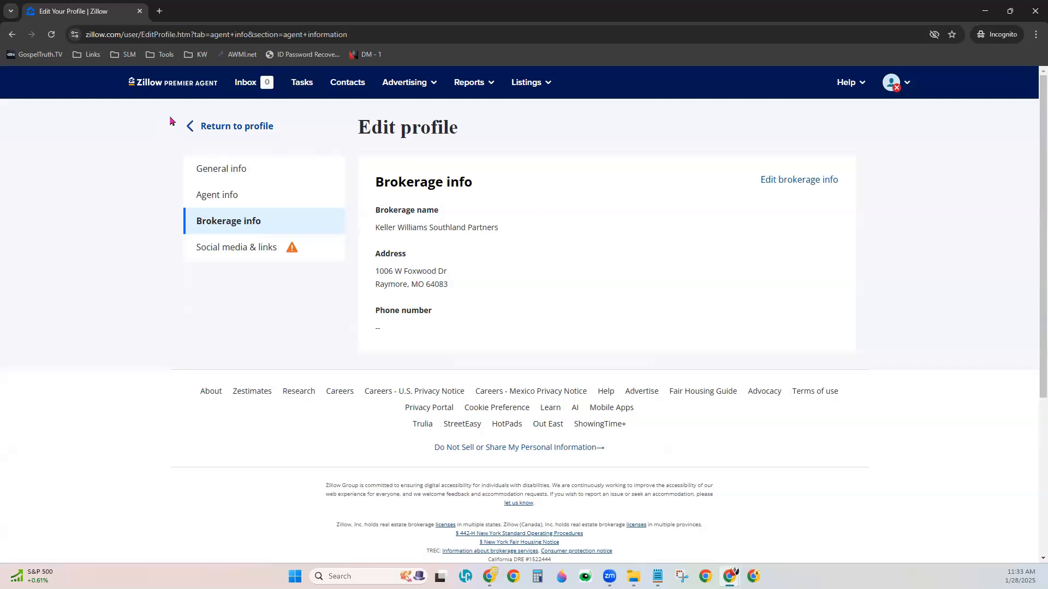
{"action": "mouse_move", "coordinate": [235, 126]}
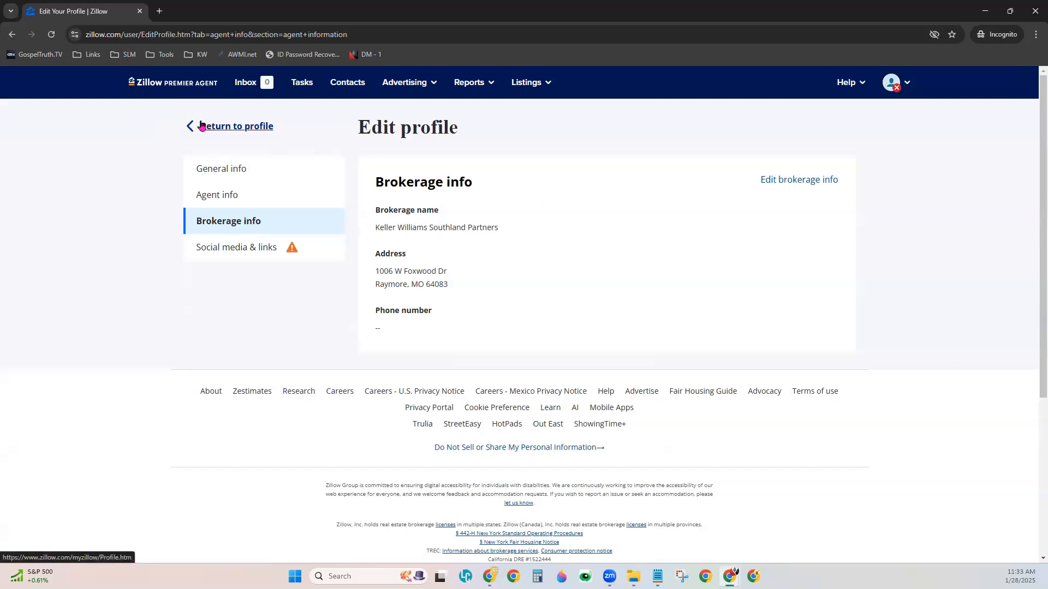
{"action": "left_click", "coordinate": [236, 126]}
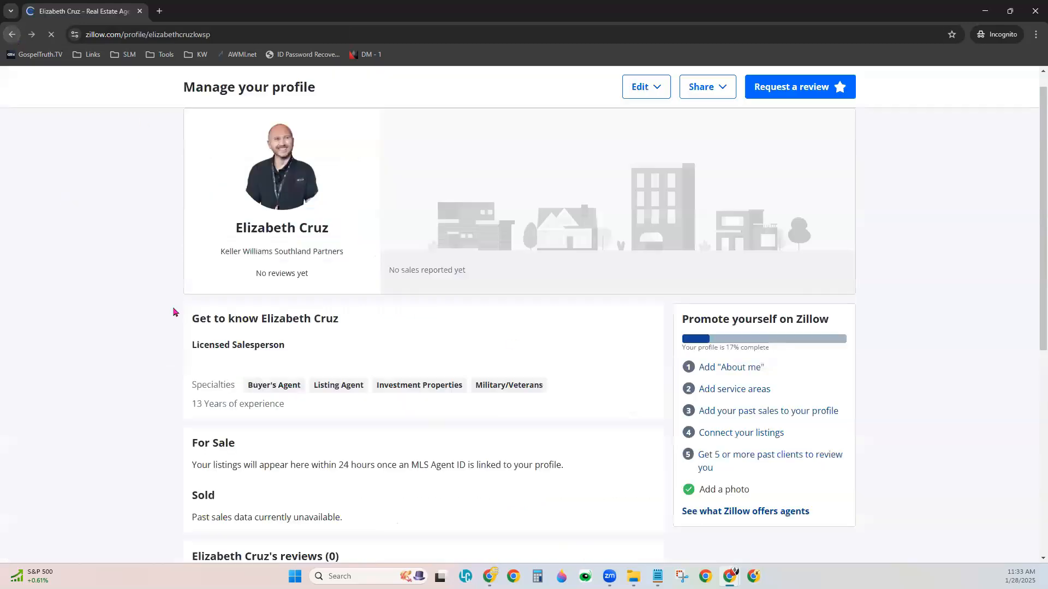